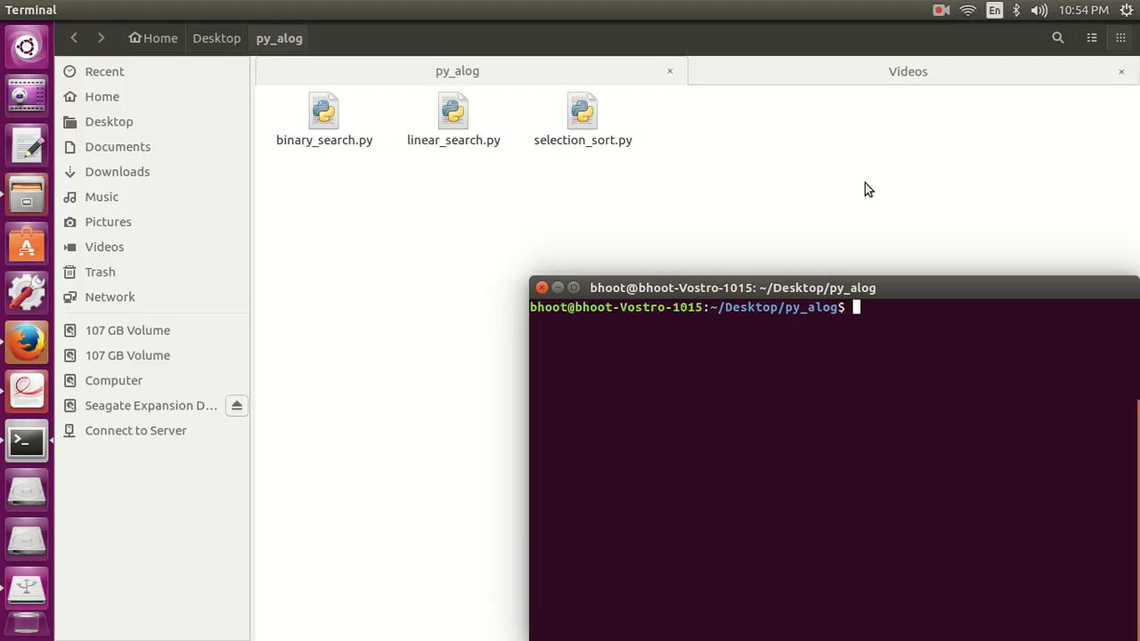
- Create an empty document named bubble_sort.py in py_alog and open it
right_click(757, 187)
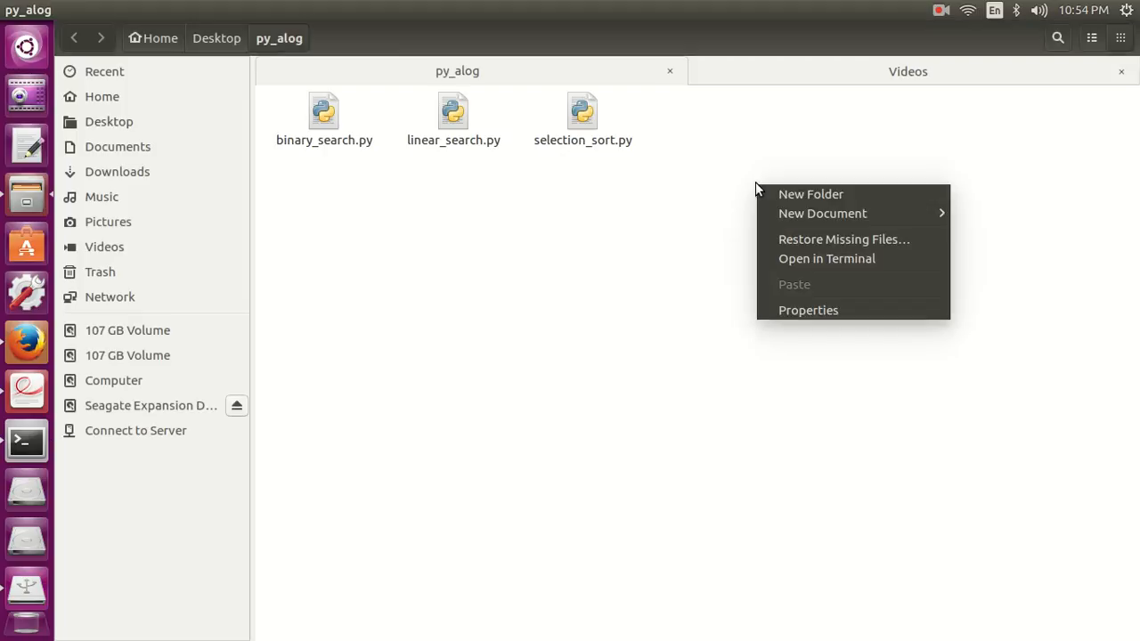
left_click(822, 213)
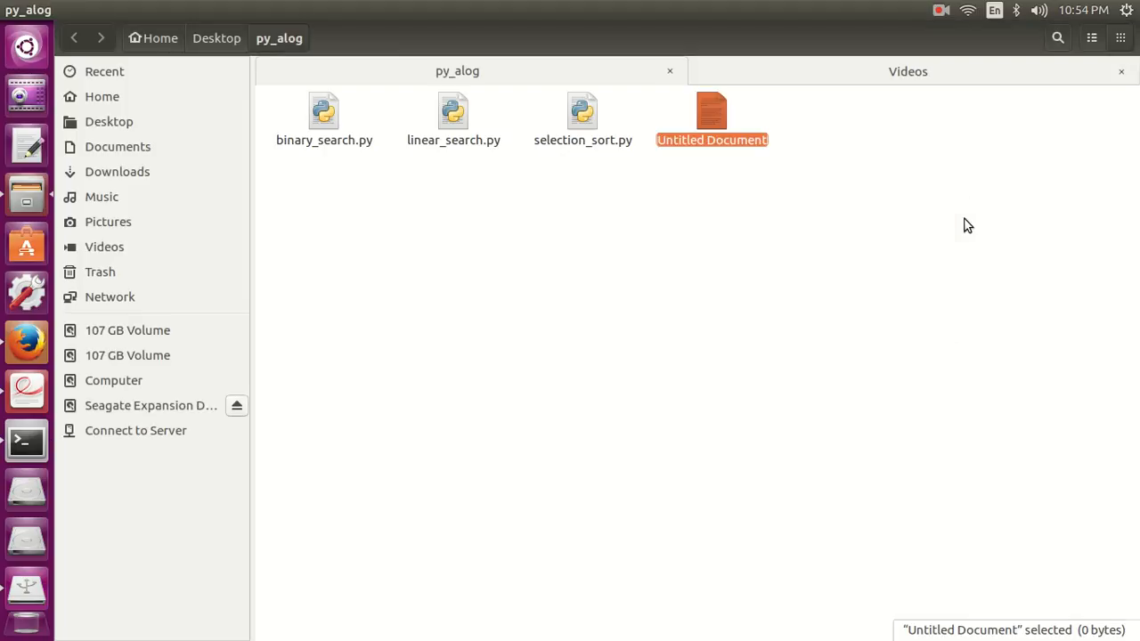
type("bub")
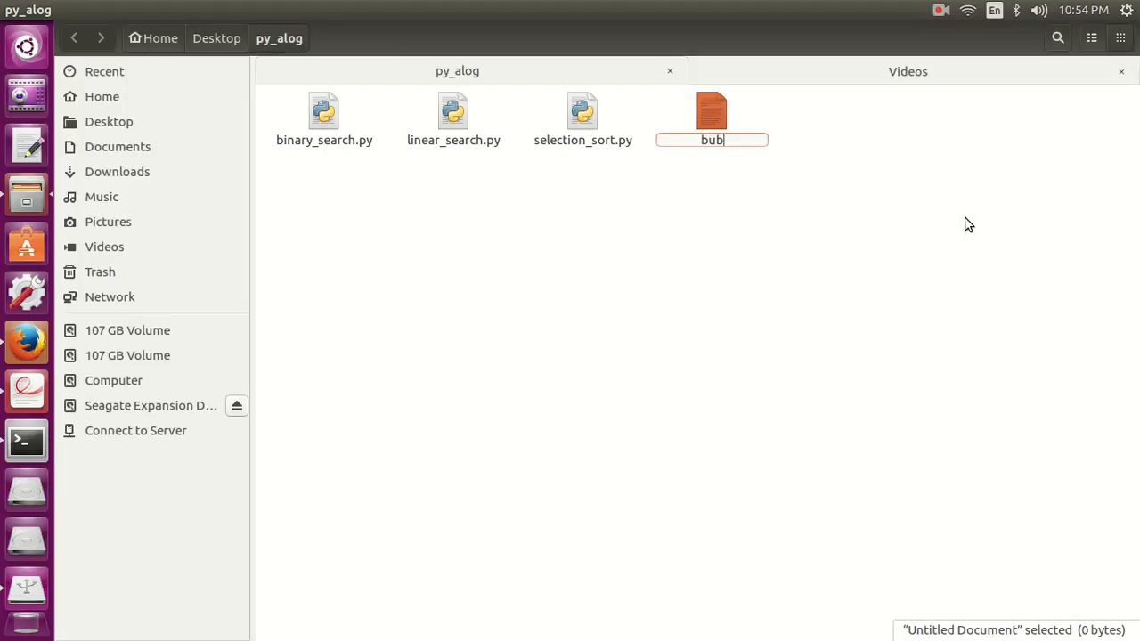
type("ble_sor")
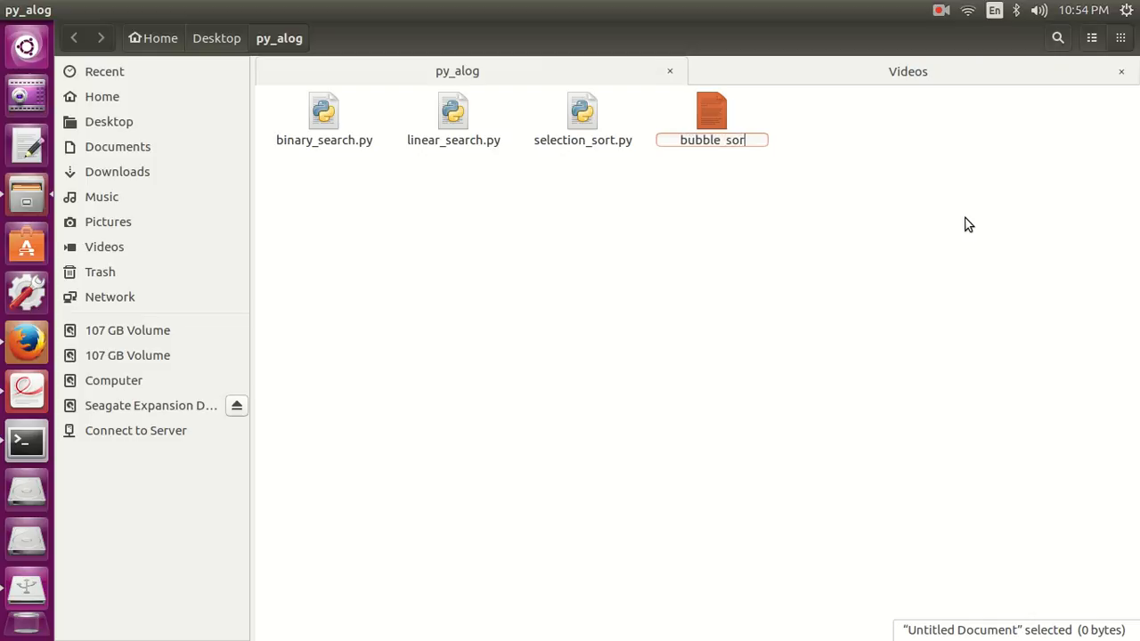
key("Return")
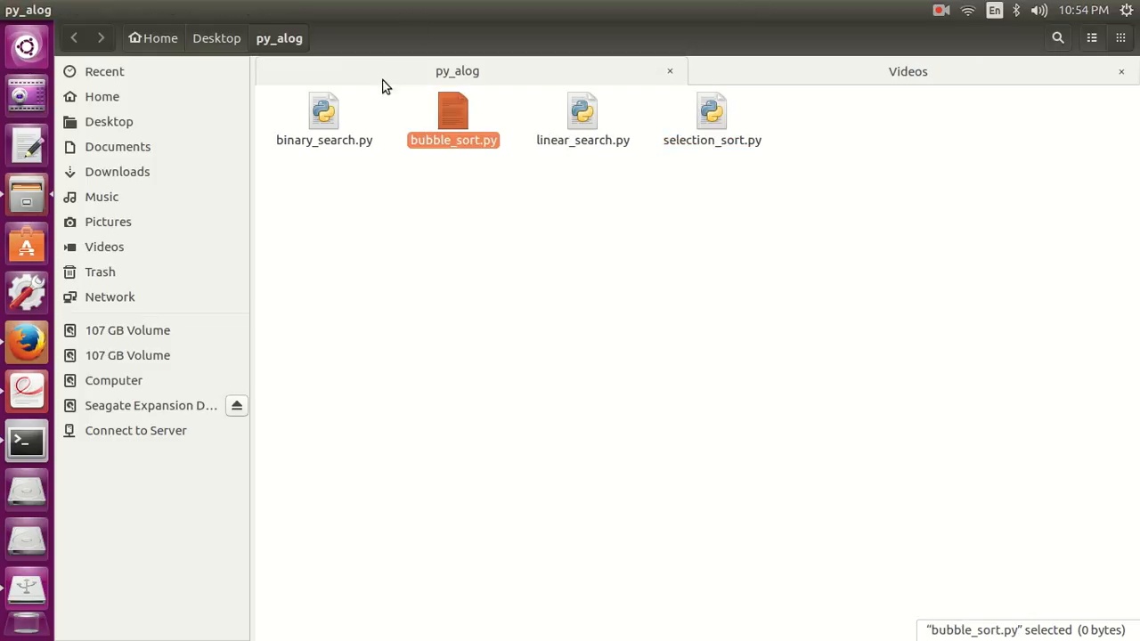
double_click(451, 112)
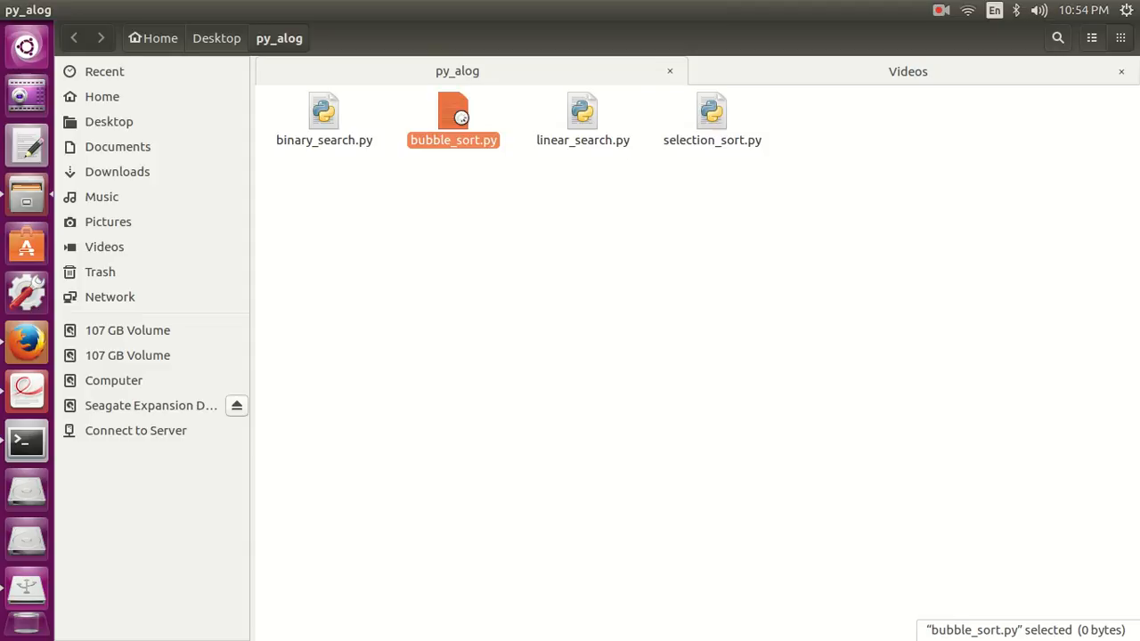
- Write the #!/usr/bin/python shebang, def sort(arr): and n=len(arr) in gedit
double_click(453, 114)
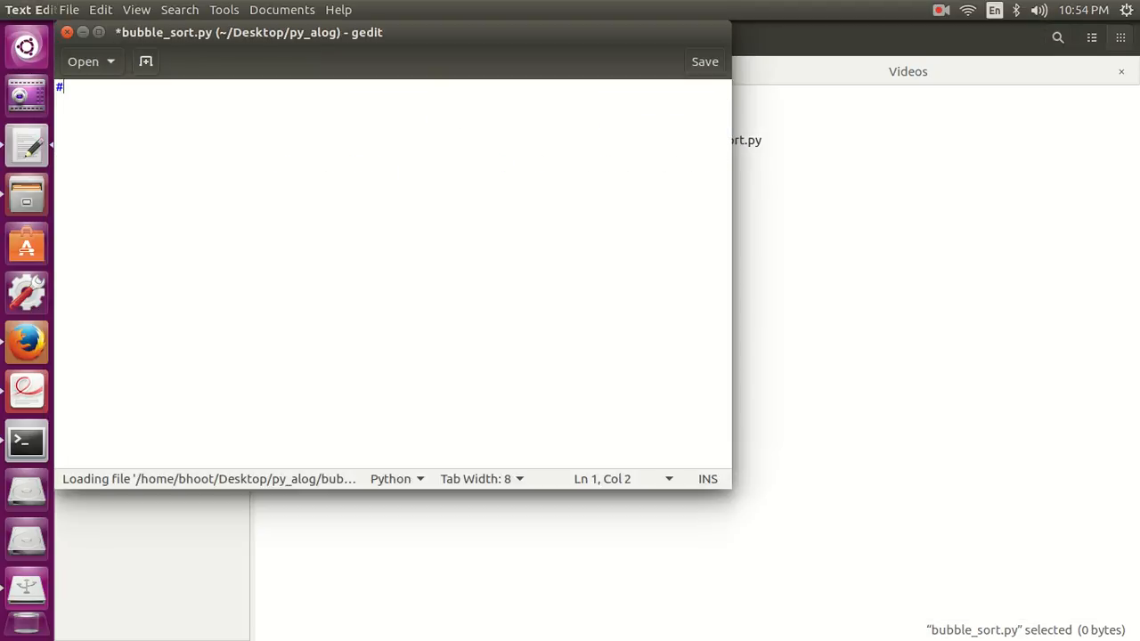
type("!/usr/b")
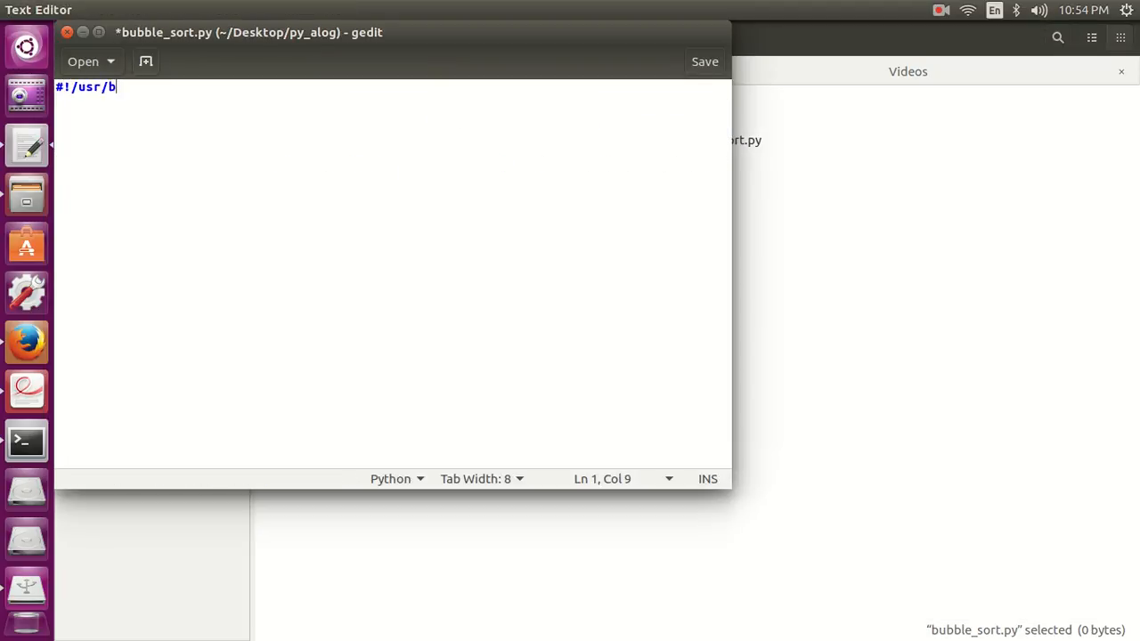
type("in/python")
type("def sort")
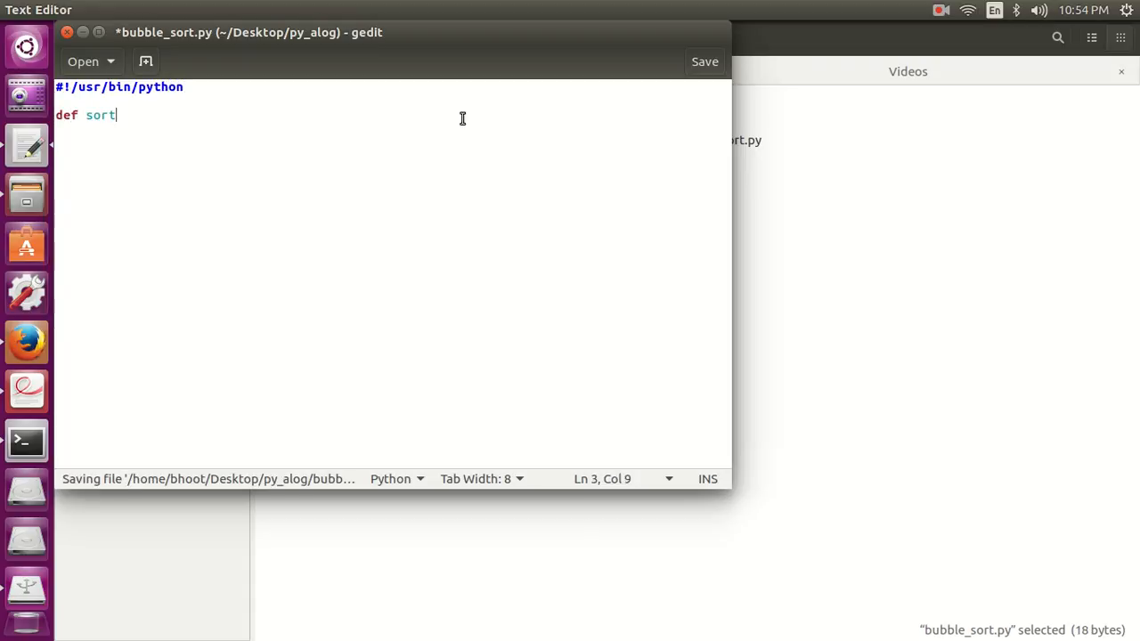
type("(arr):")
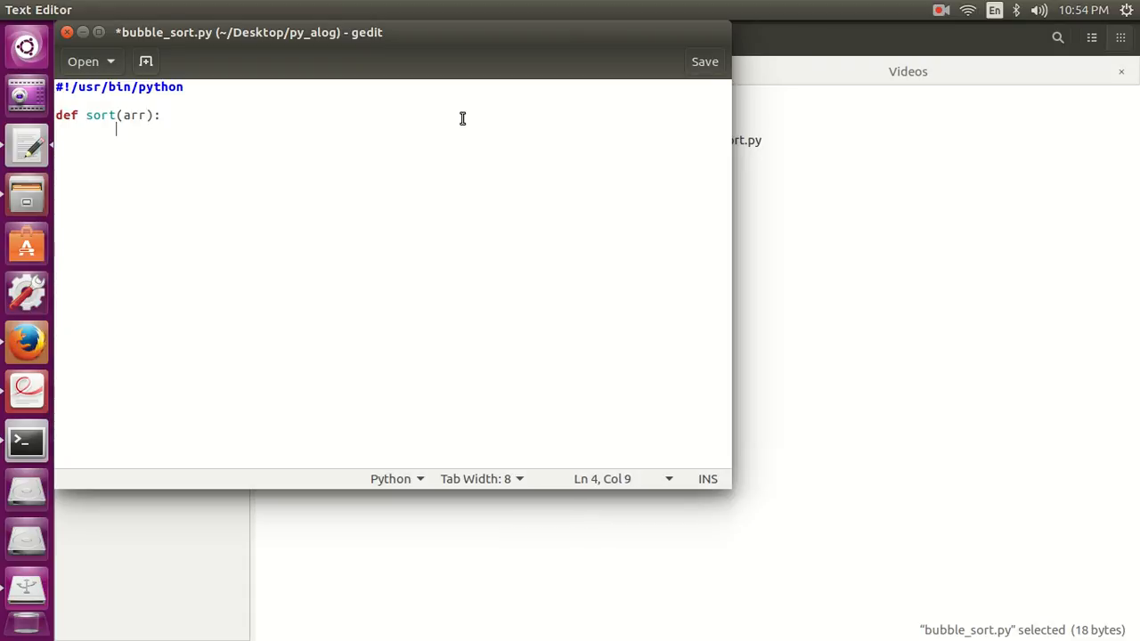
type("n")
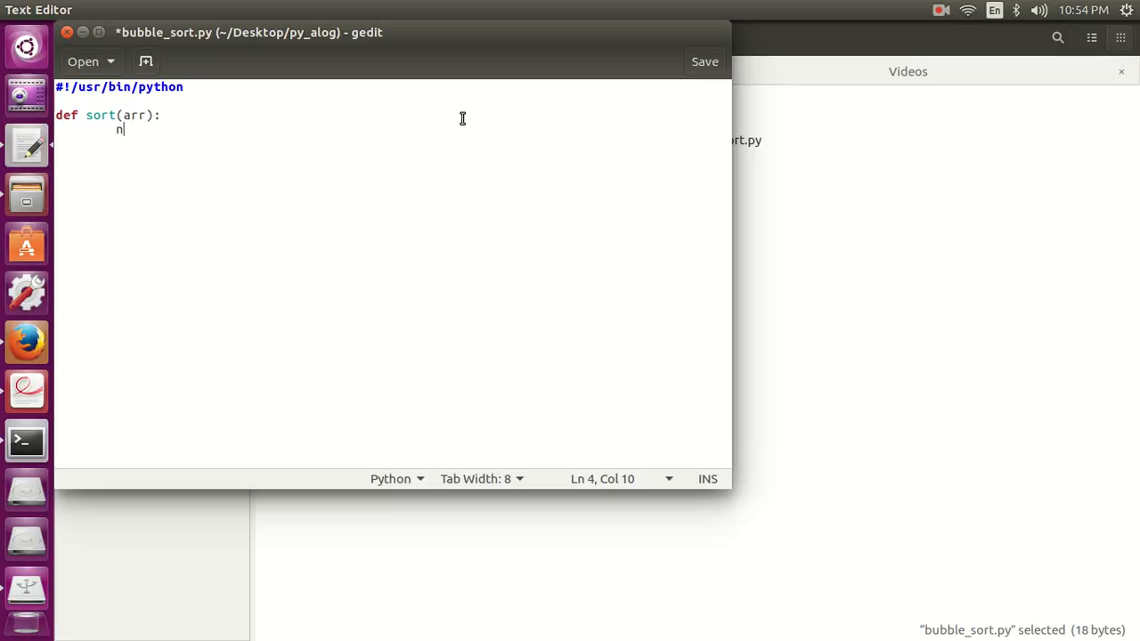
type("=len(arr")
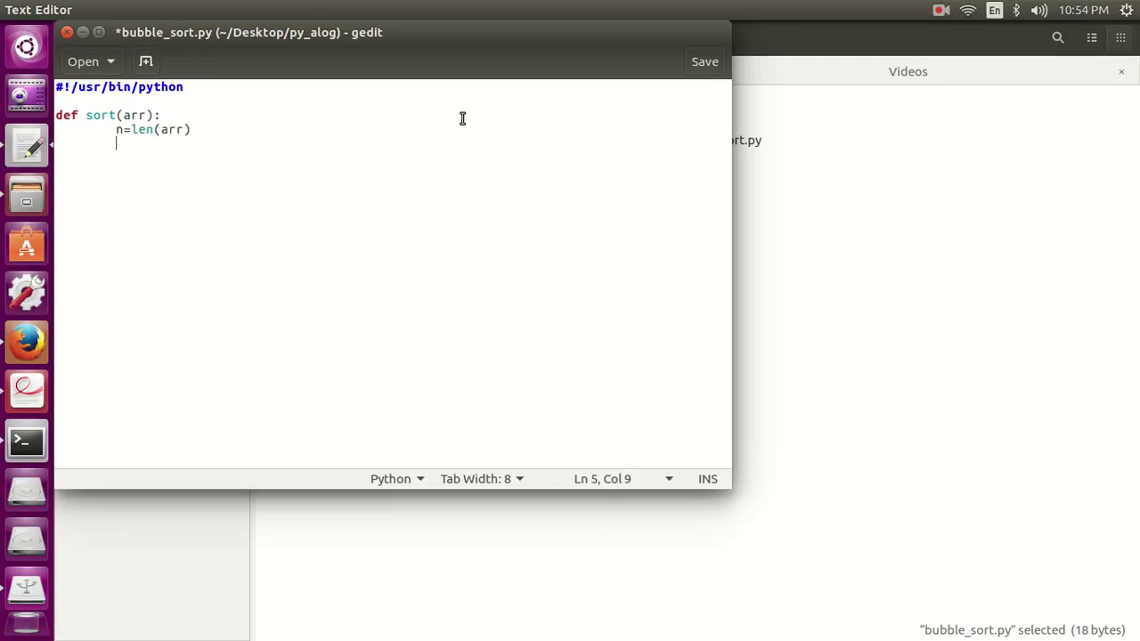
- Add loops for i in range(n) and for j in range(0, n-i-1), indenting the body
type("for")
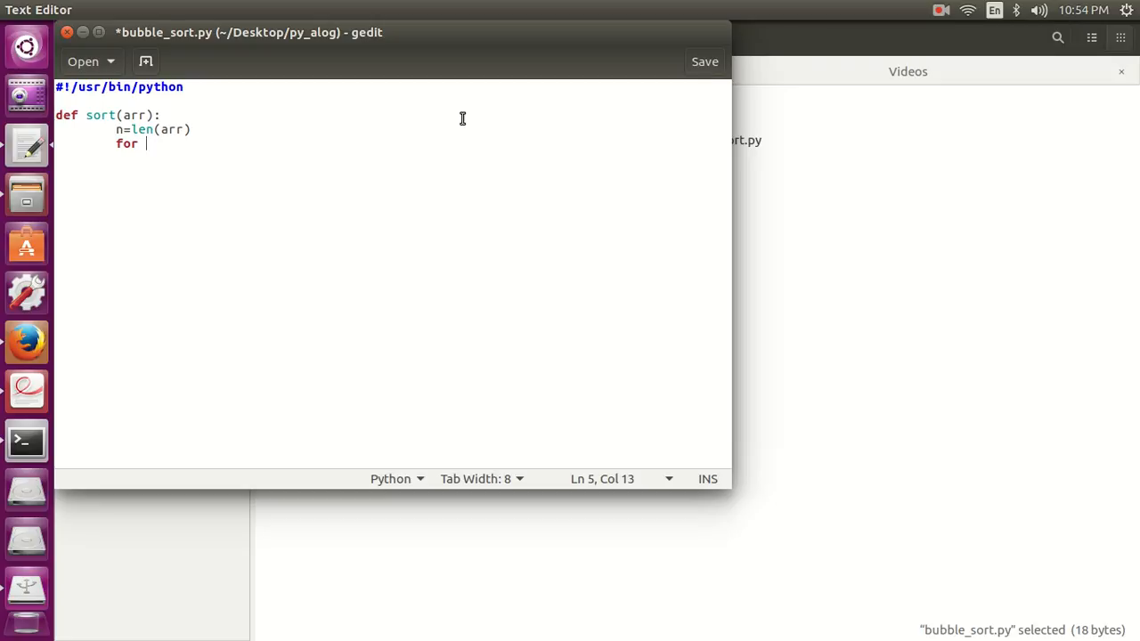
type("i in range")
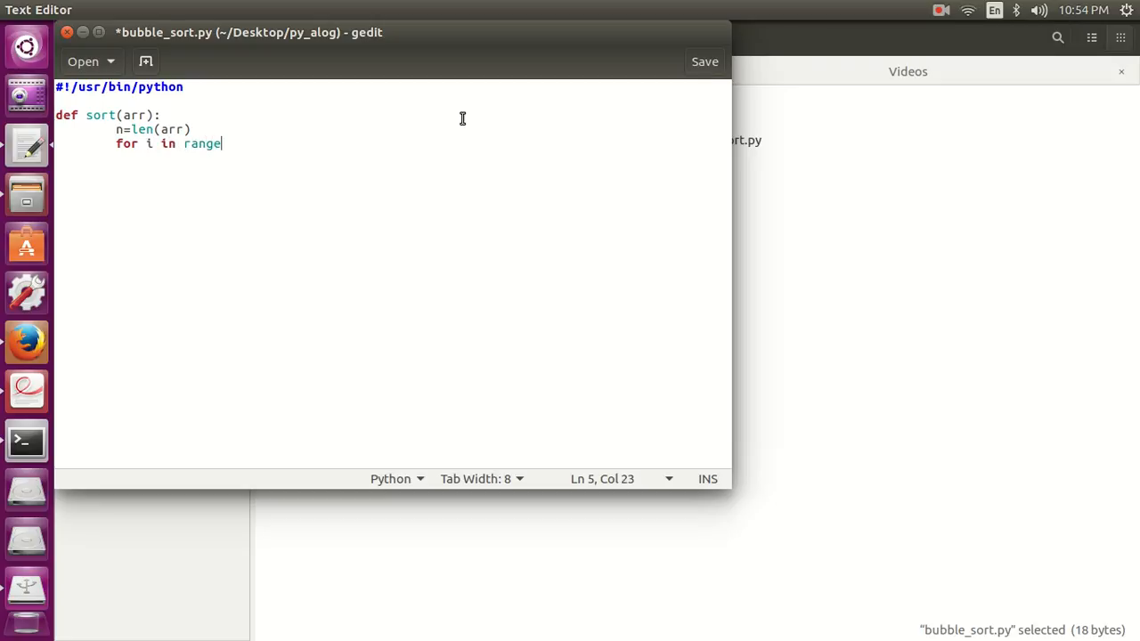
type("(n)")
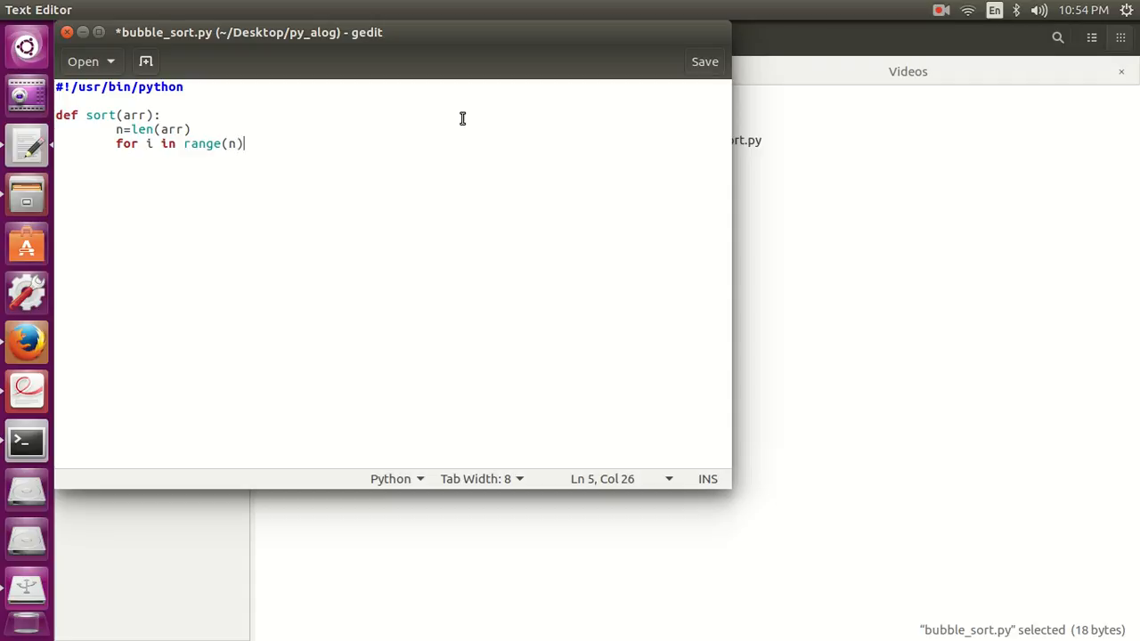
type(":")
type("f")
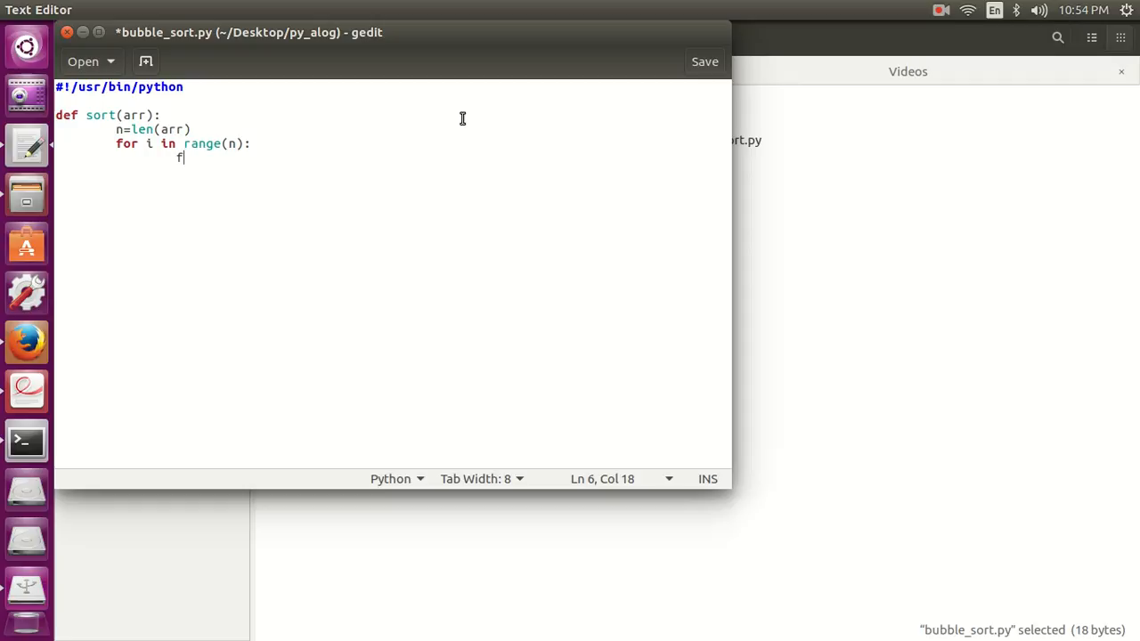
type("or j in r")
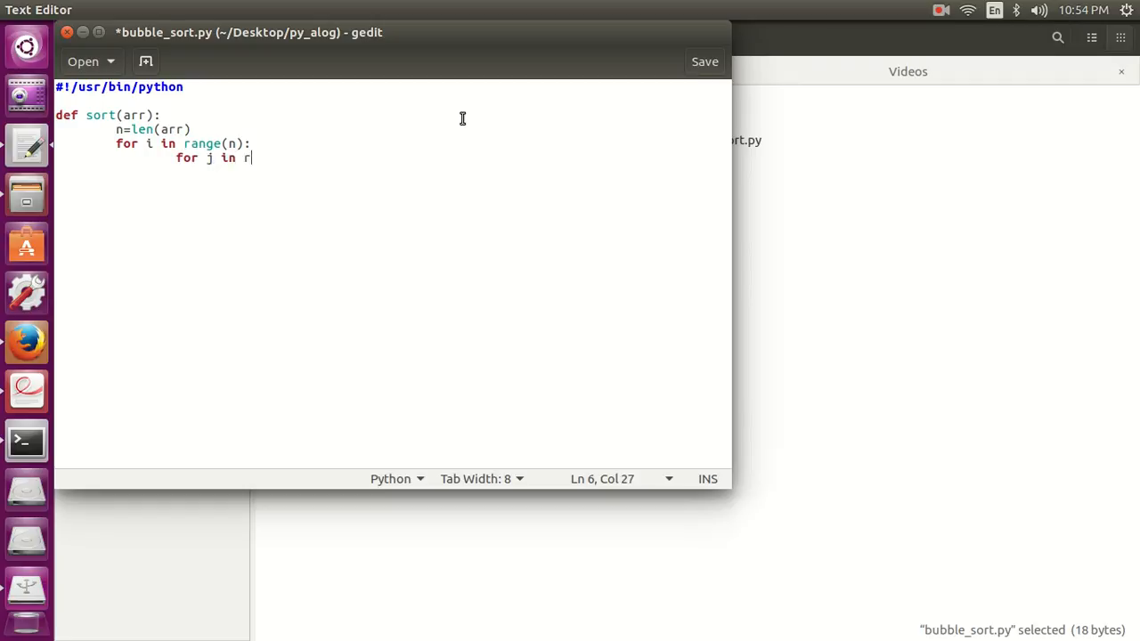
type("ange(")
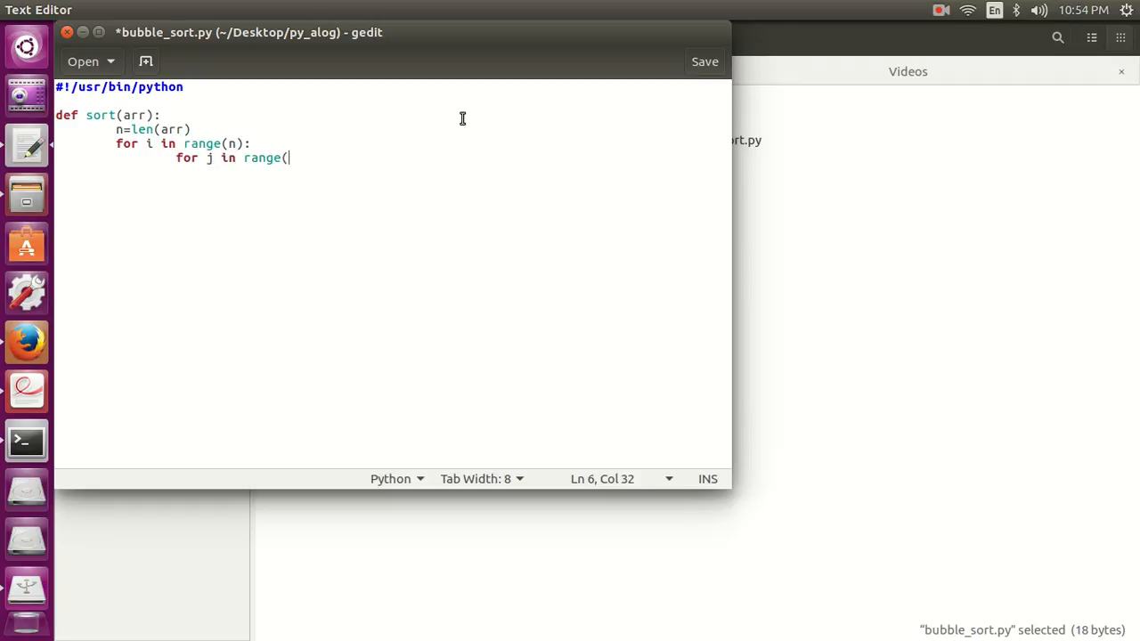
type("0,")
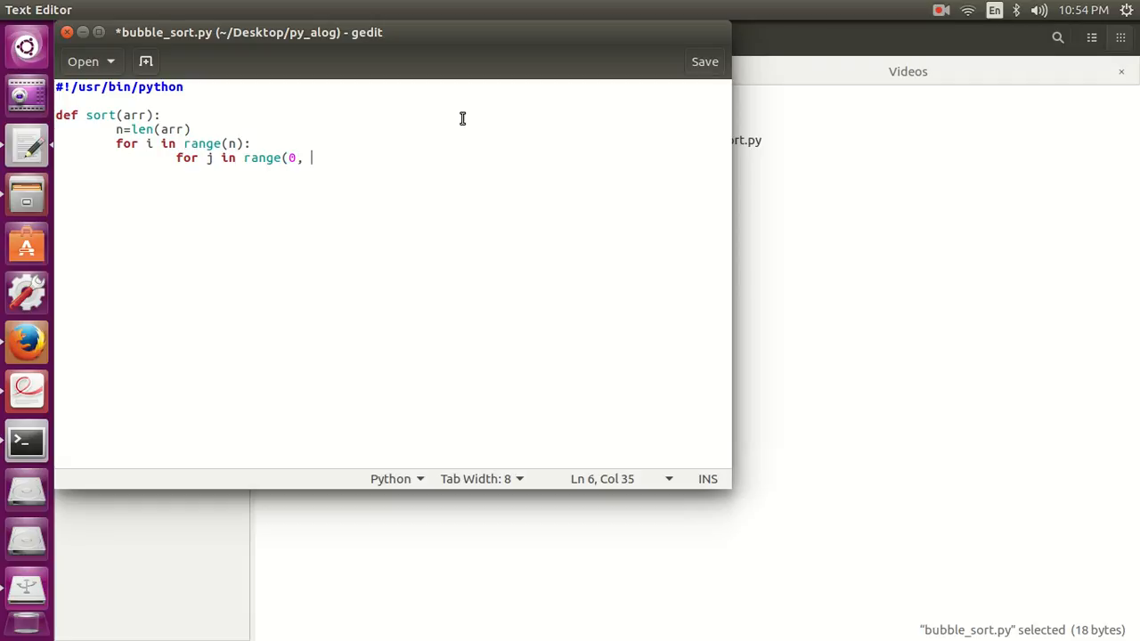
type("n-i-1")
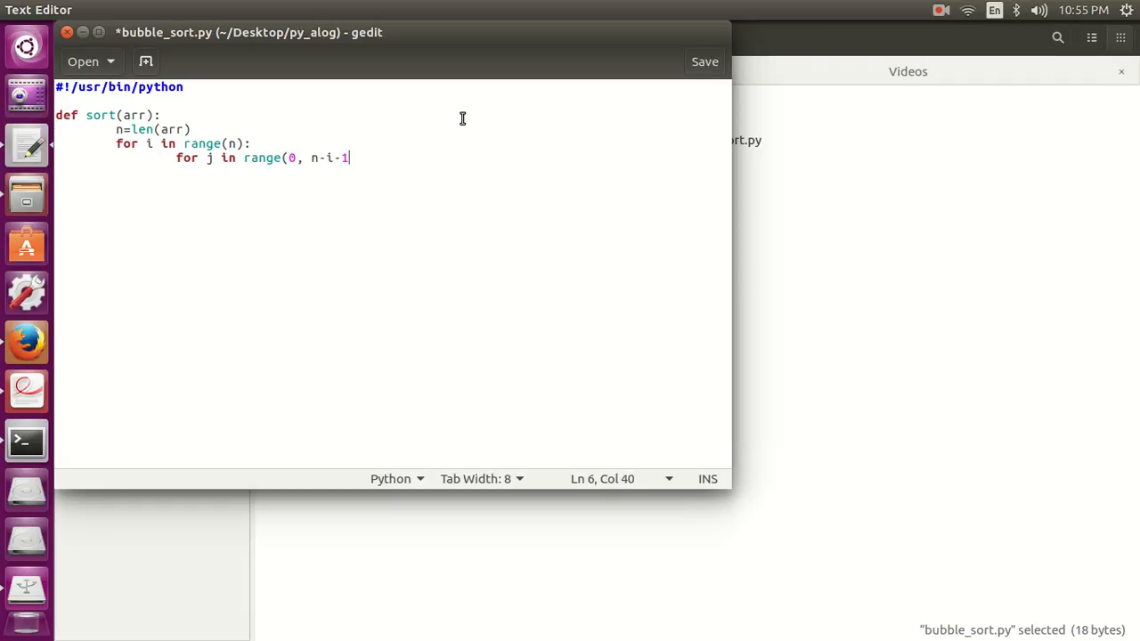
key("Return")
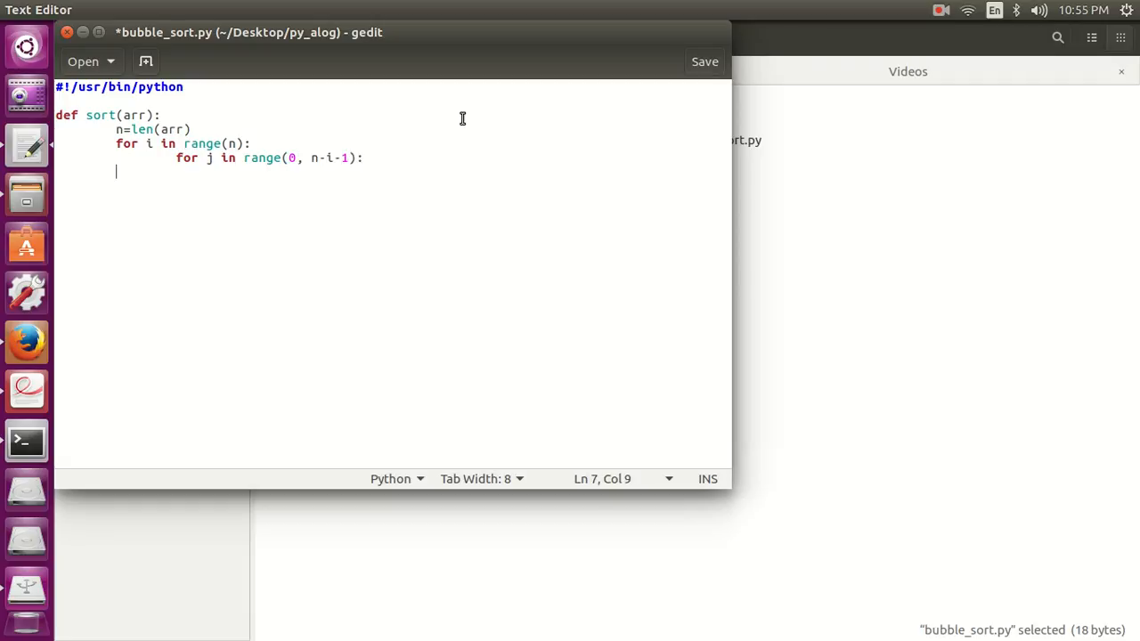
key("Tab")
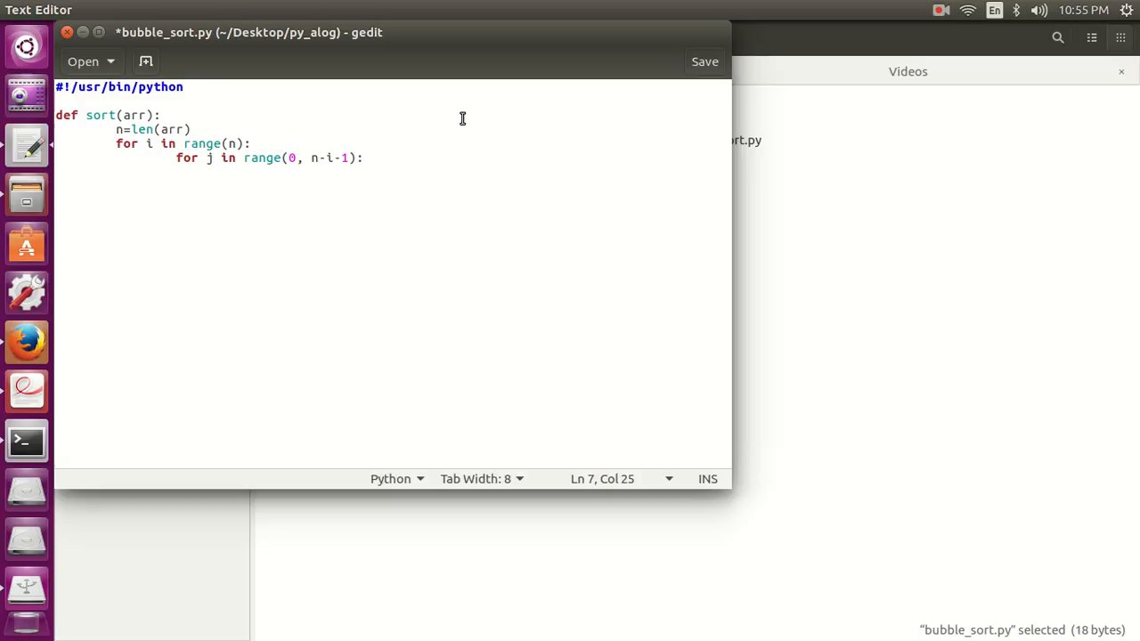
key("Return")
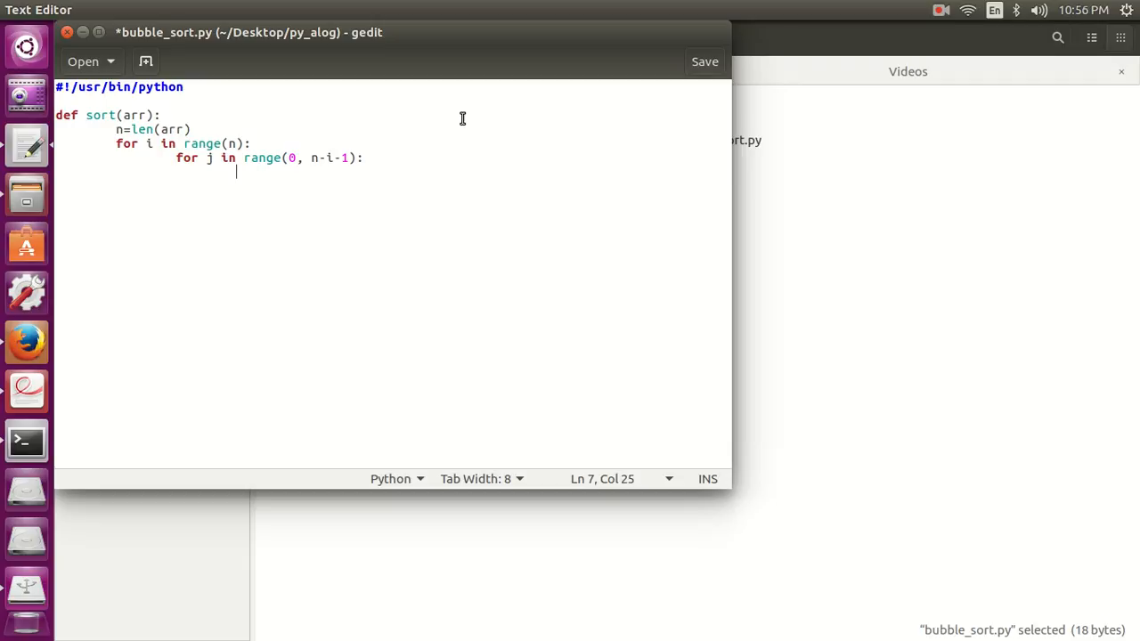
- Add the comparison if arr[j] > arr[j+1] and save the file
type("if arr")
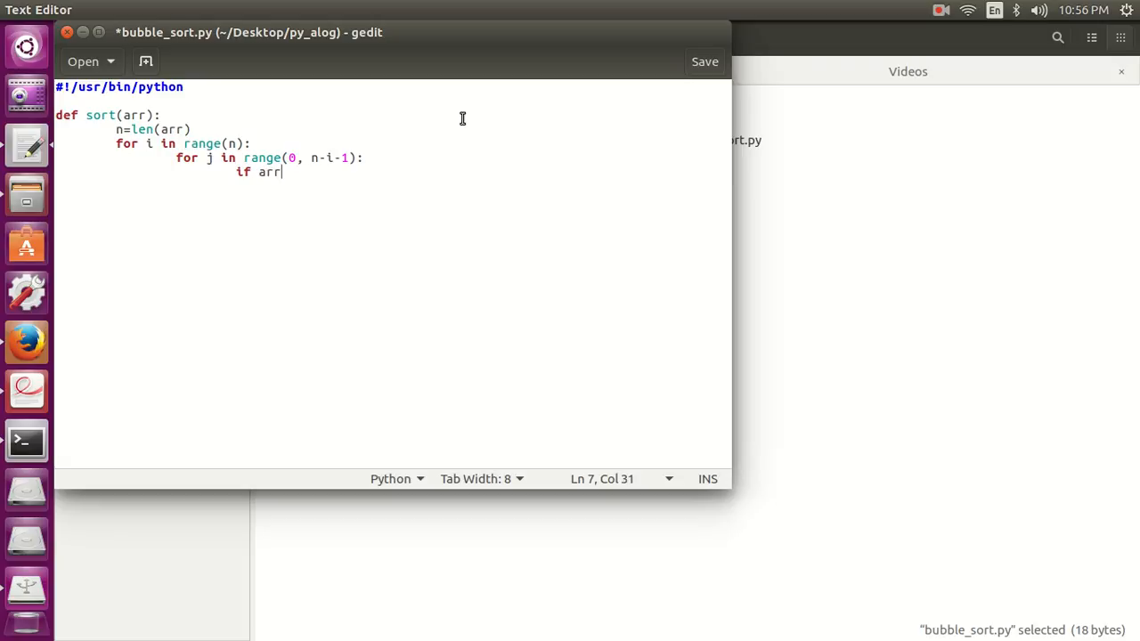
type("[j]")
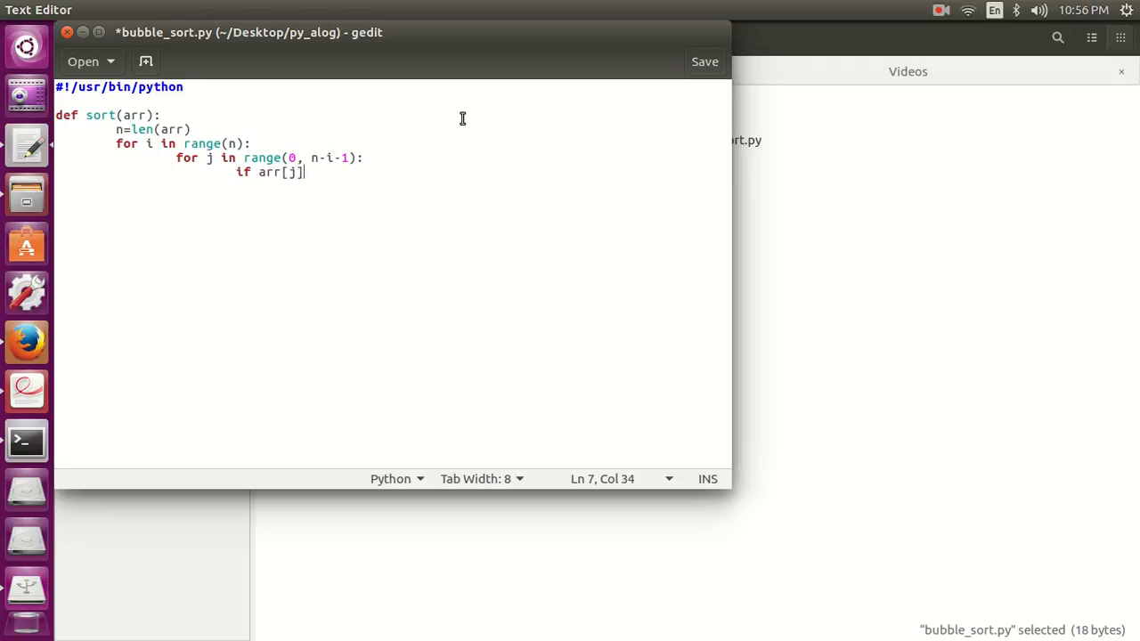
type(">")
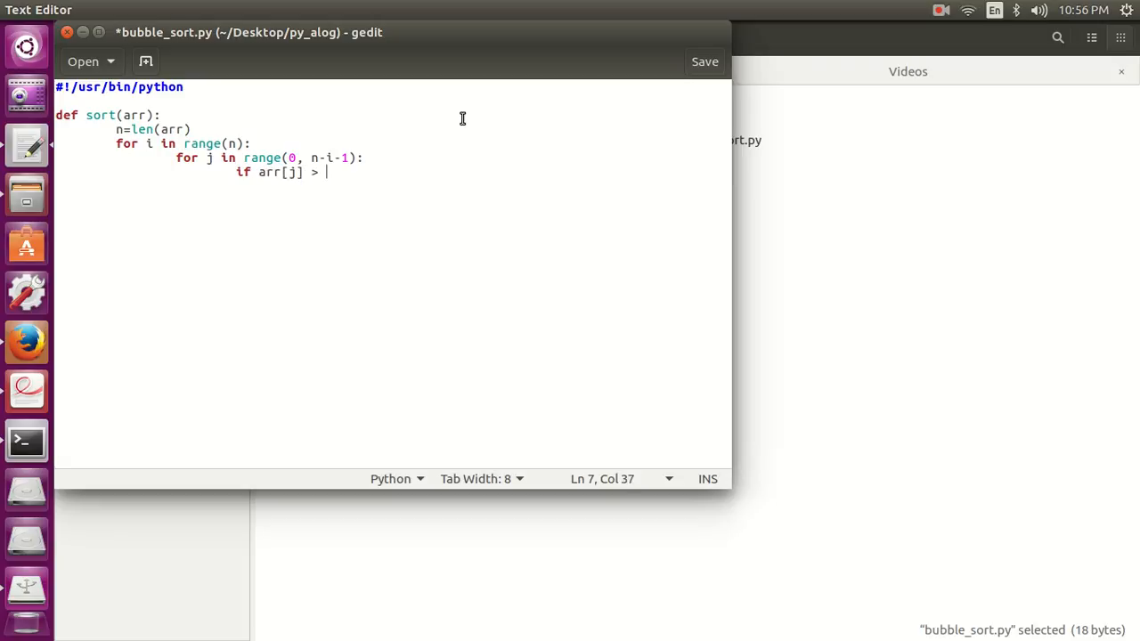
type("arr[j+1]:")
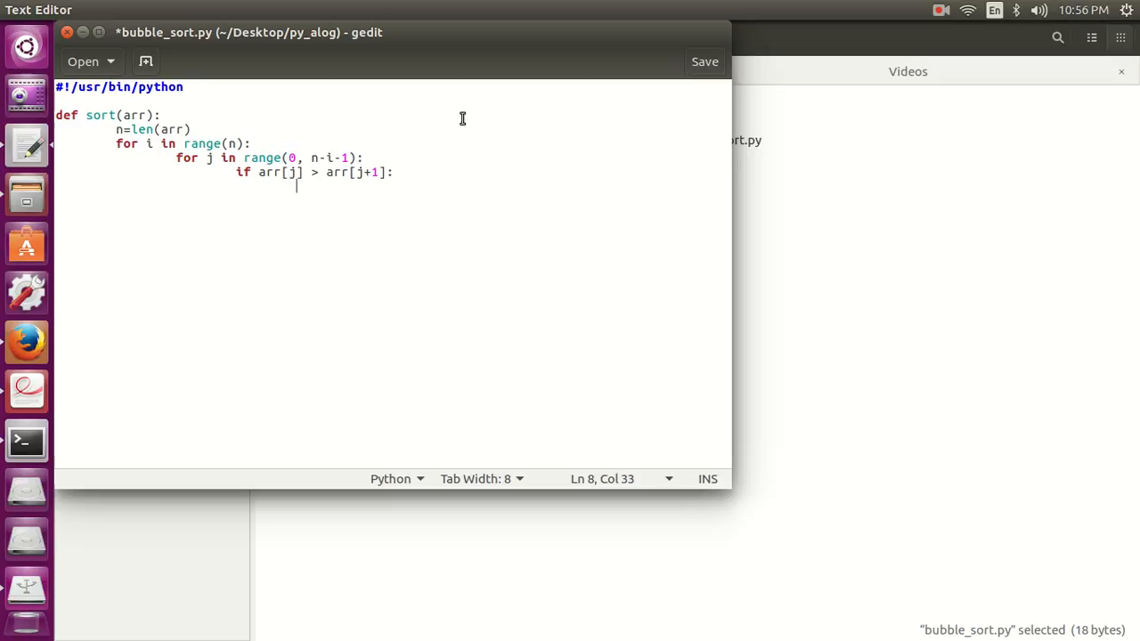
left_click(703, 61)
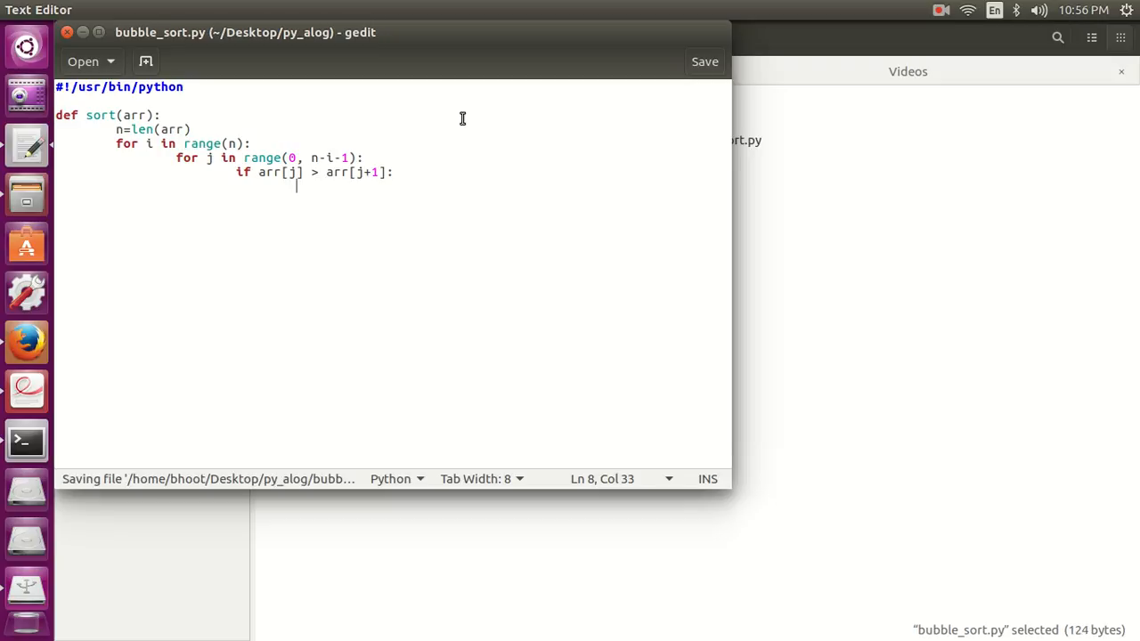
- Write the swap line arr[j], arr[j+1] = arr[j+1], arr[j] under the if
type("arr")
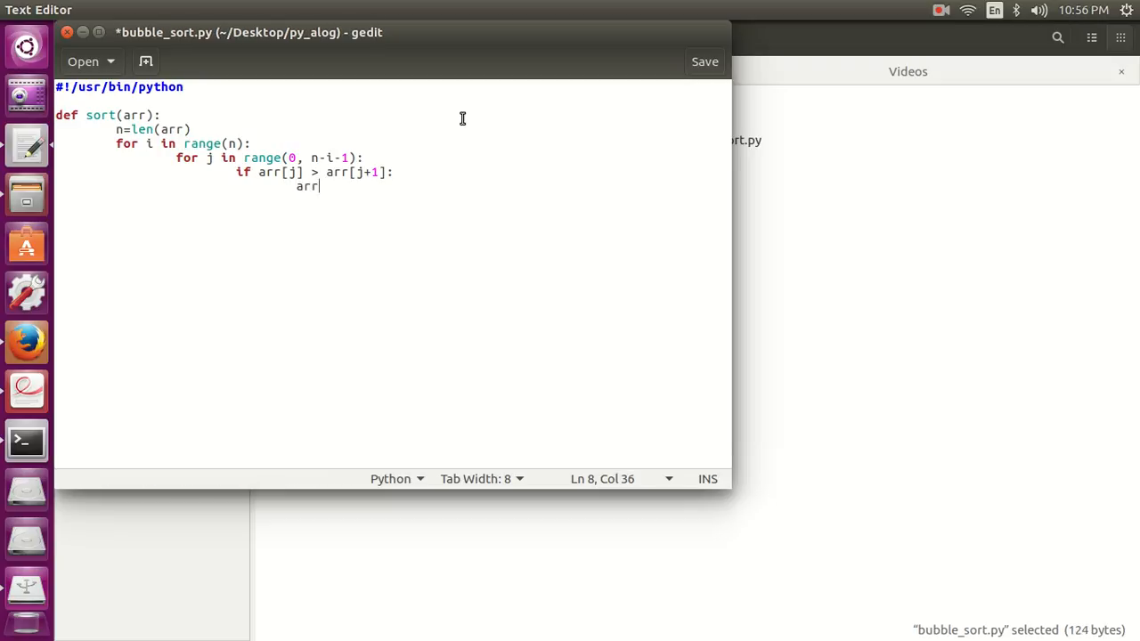
type("[j],")
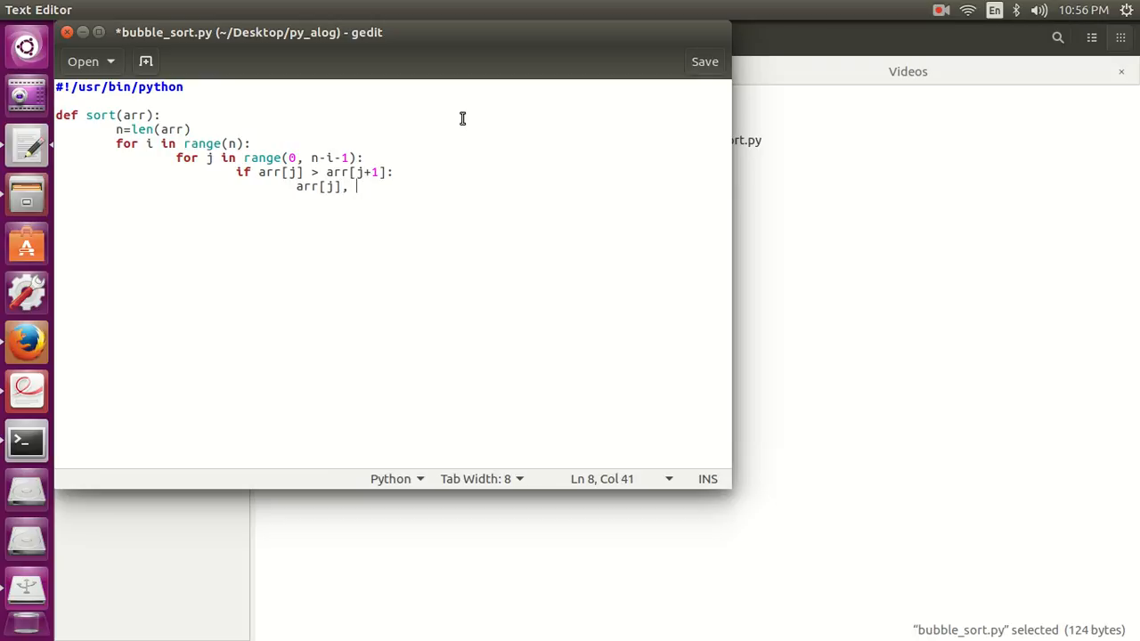
type("arr[j+1]")
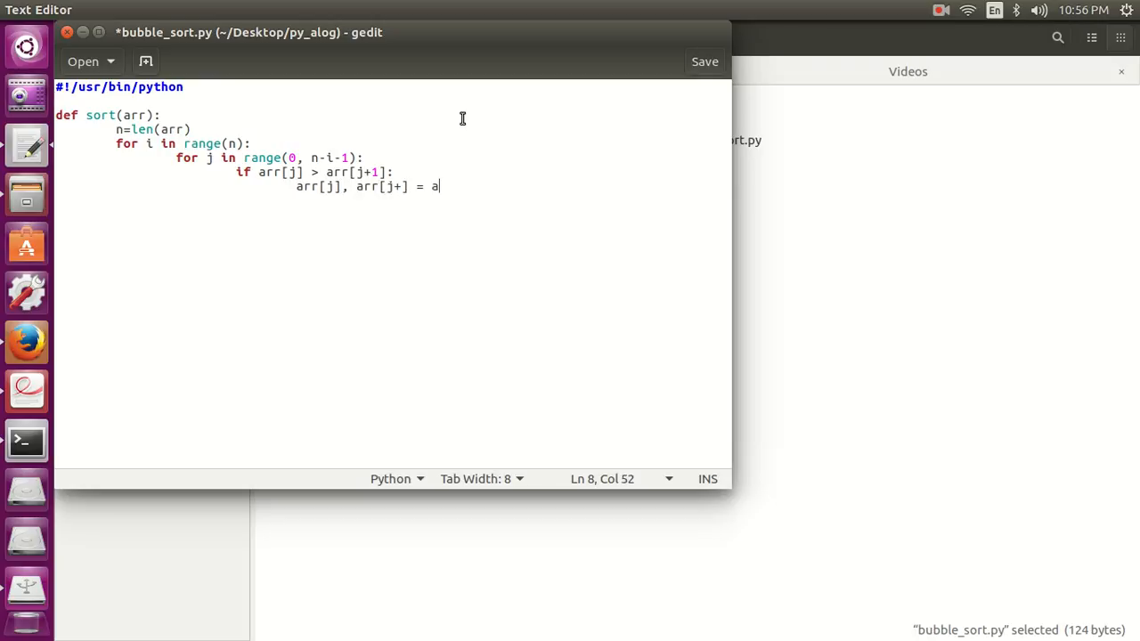
type("rr[j+1")
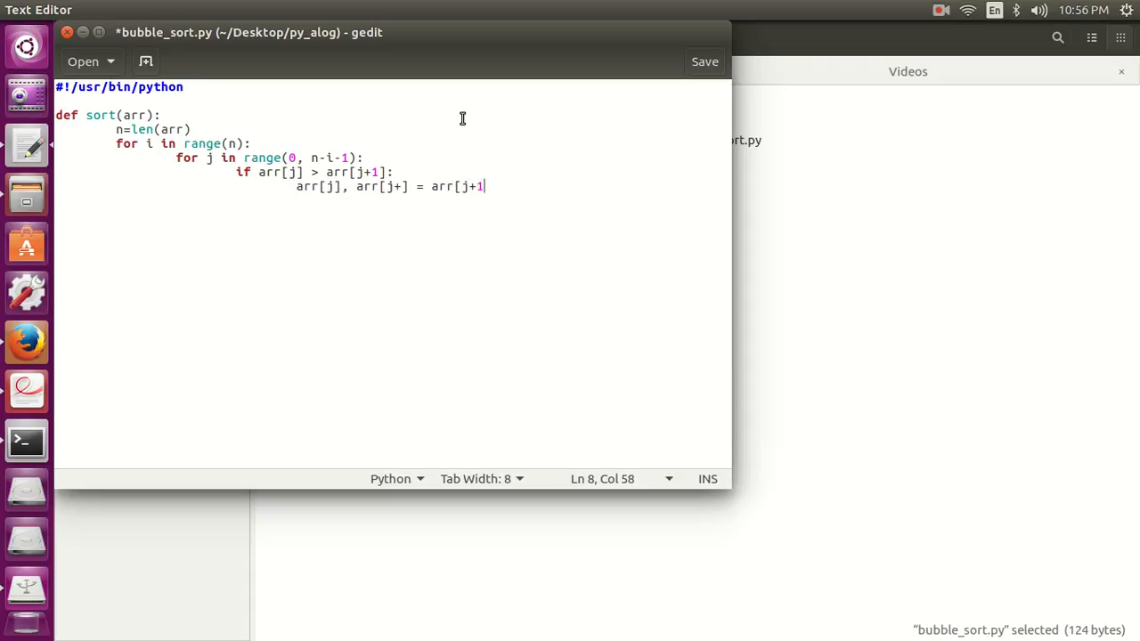
type(",")
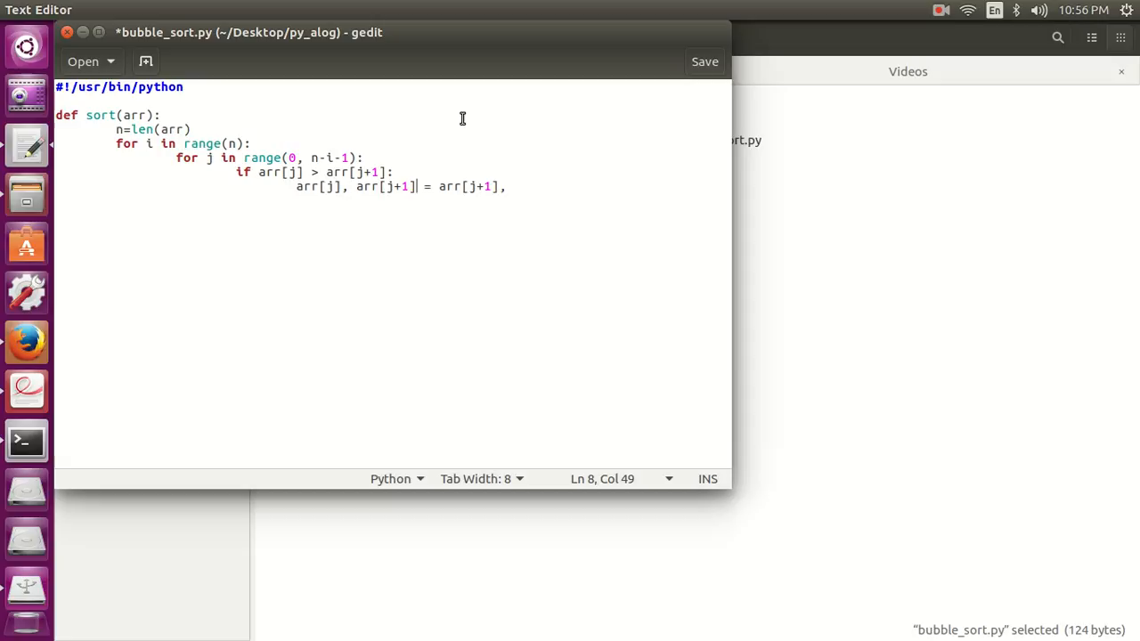
type("arr[j")
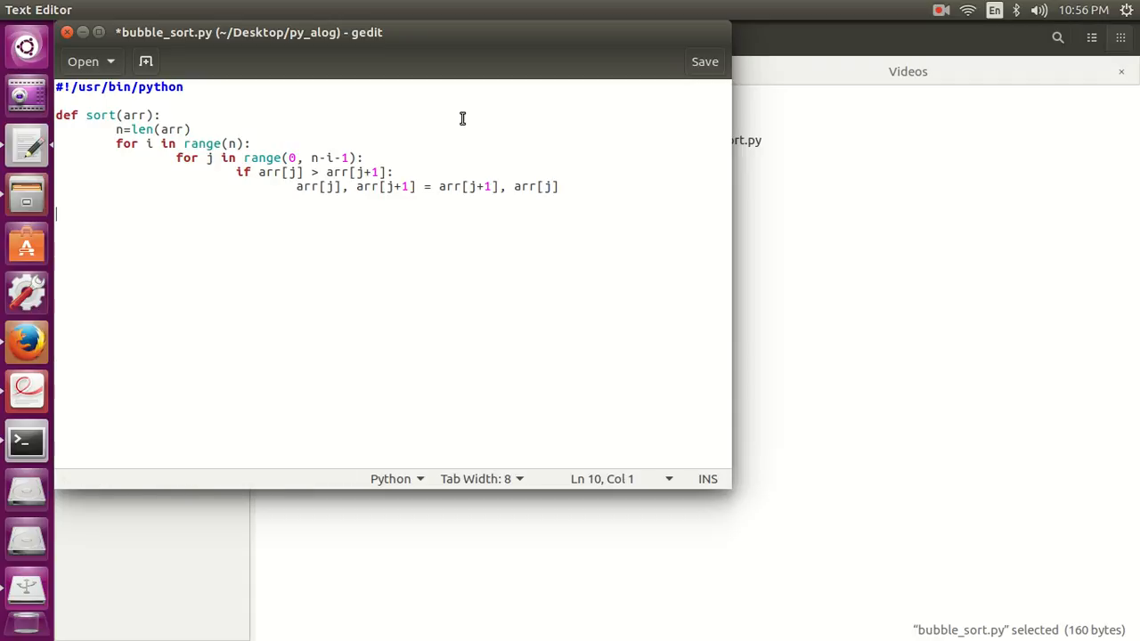
- Add the test list arr=[34, 21, 1, 34, 23, 89, 65, 43]
type("arr=")
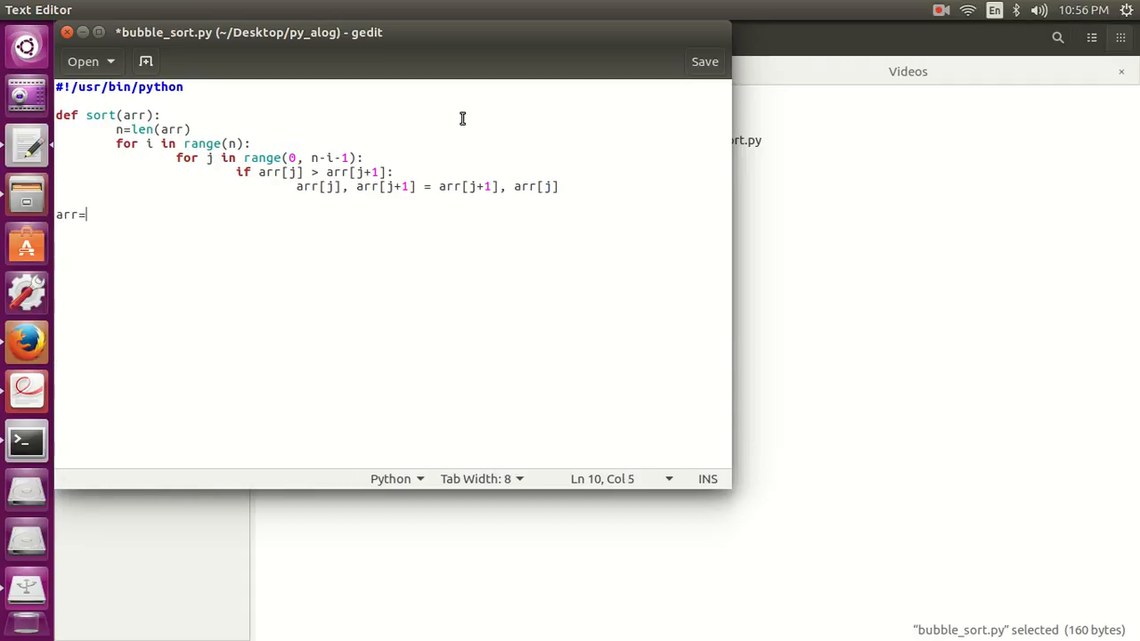
type("[]")
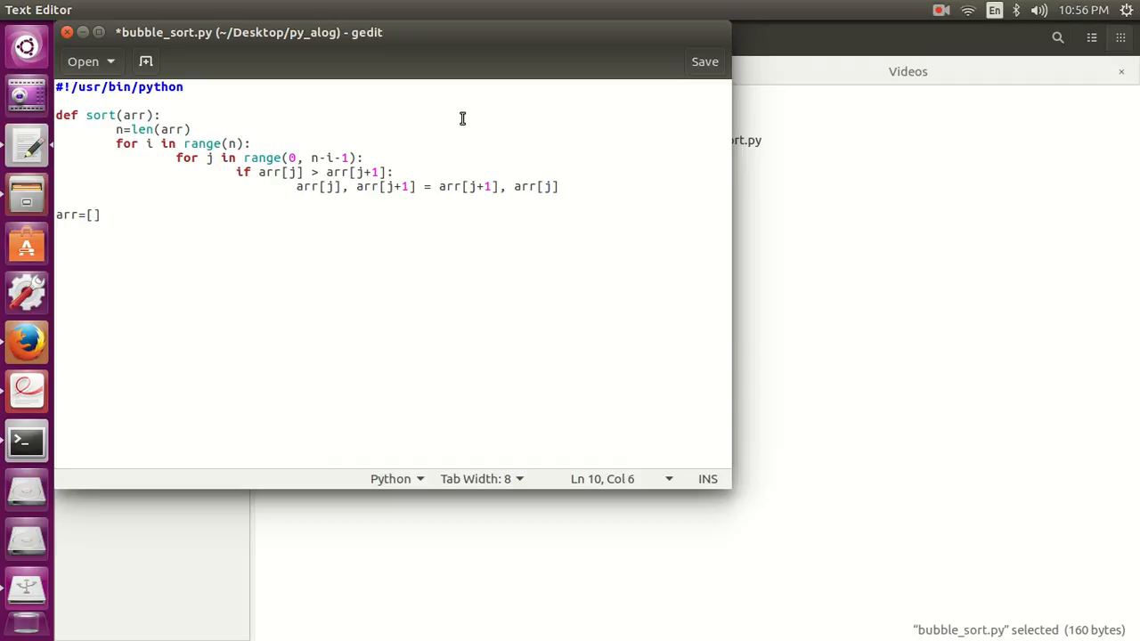
type("34, 21")
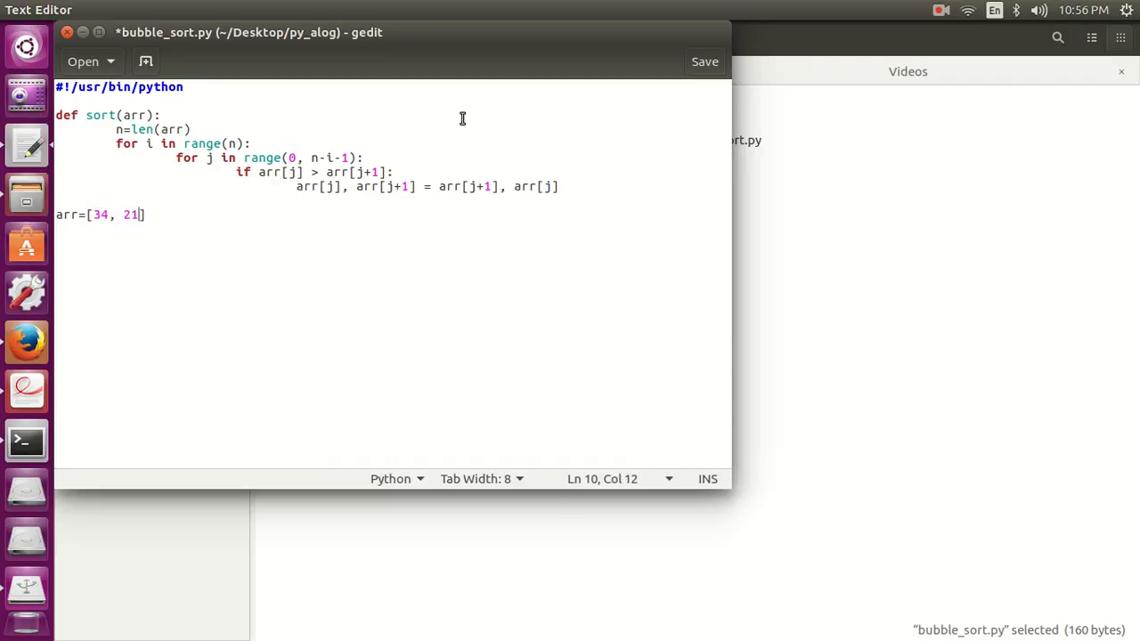
type(", 1, 34,")
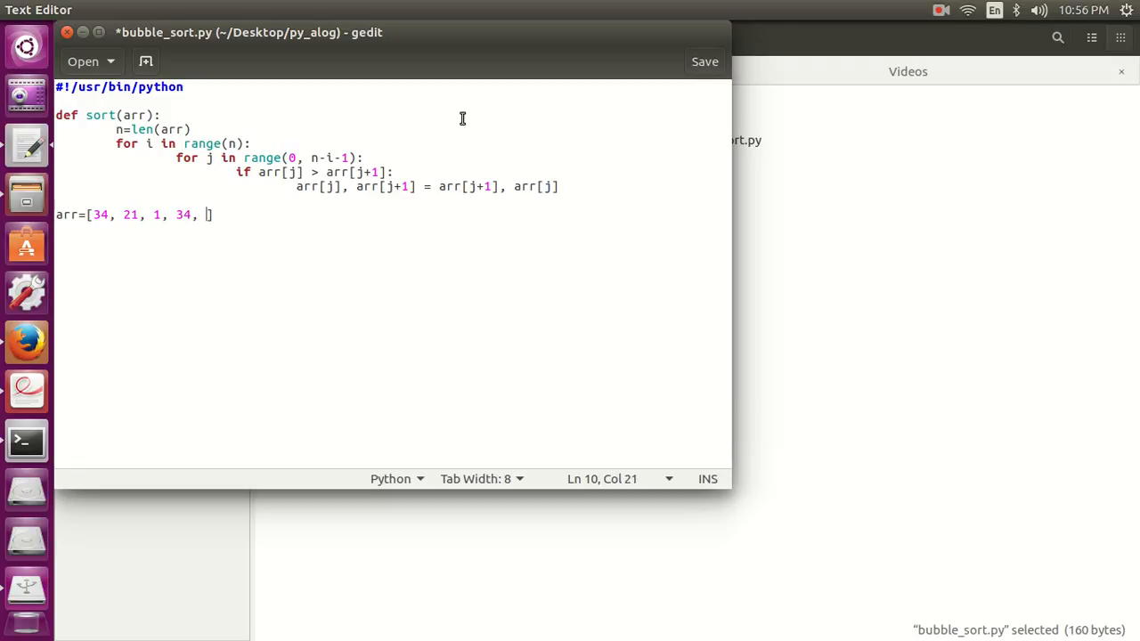
type("23, 89,")
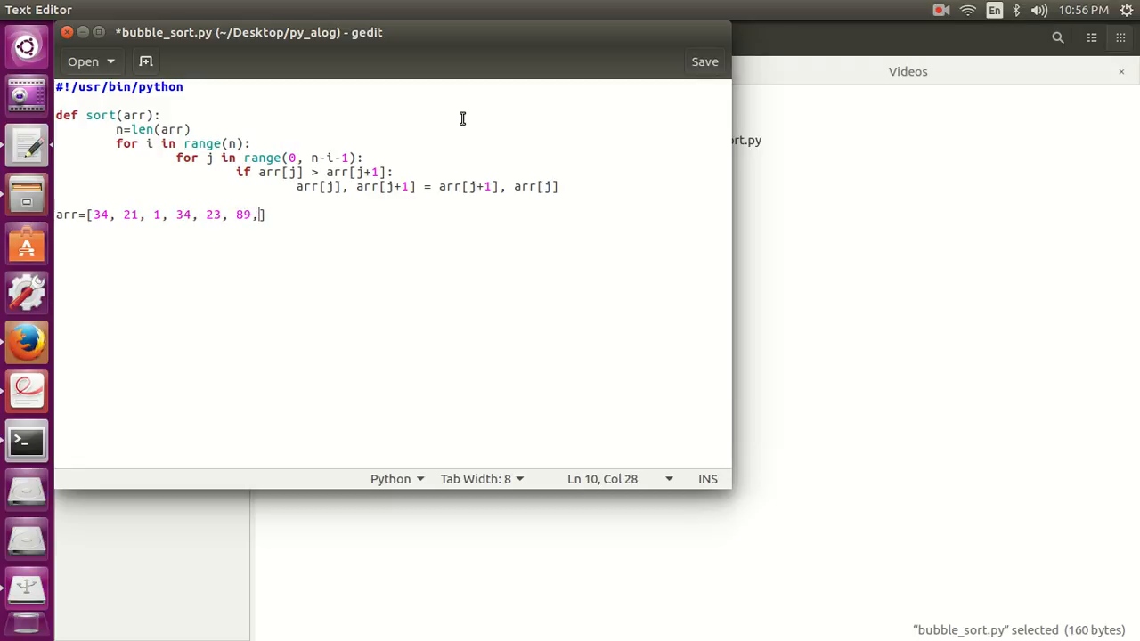
type("65, 43")
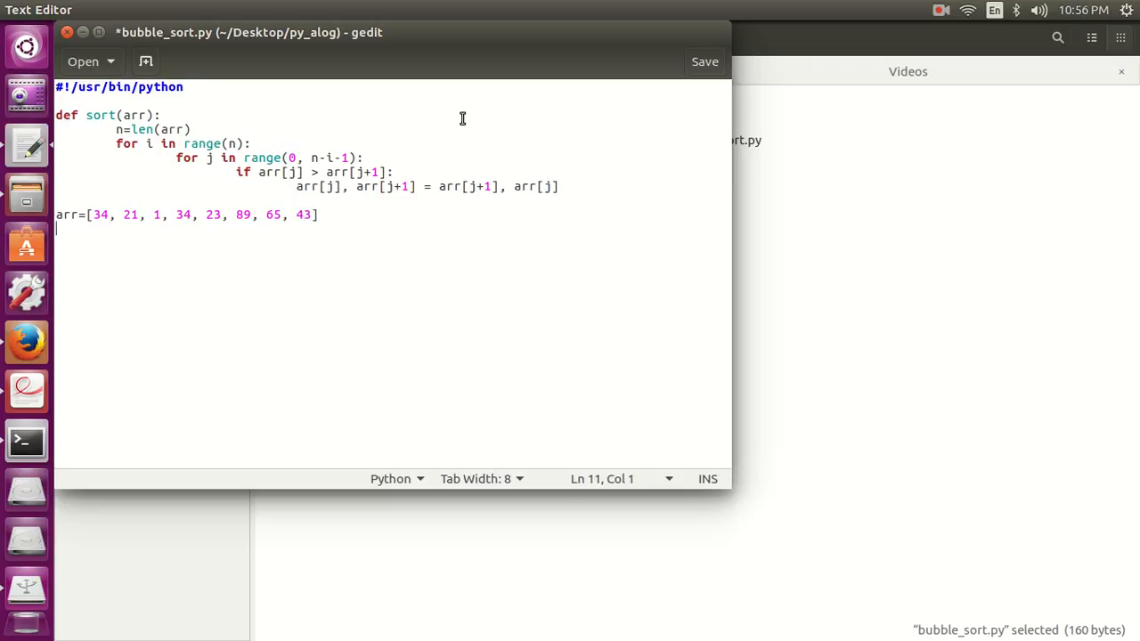
- Add print arr, sort(arr), print arr lines and save bubble_sort.py
type("print arr")
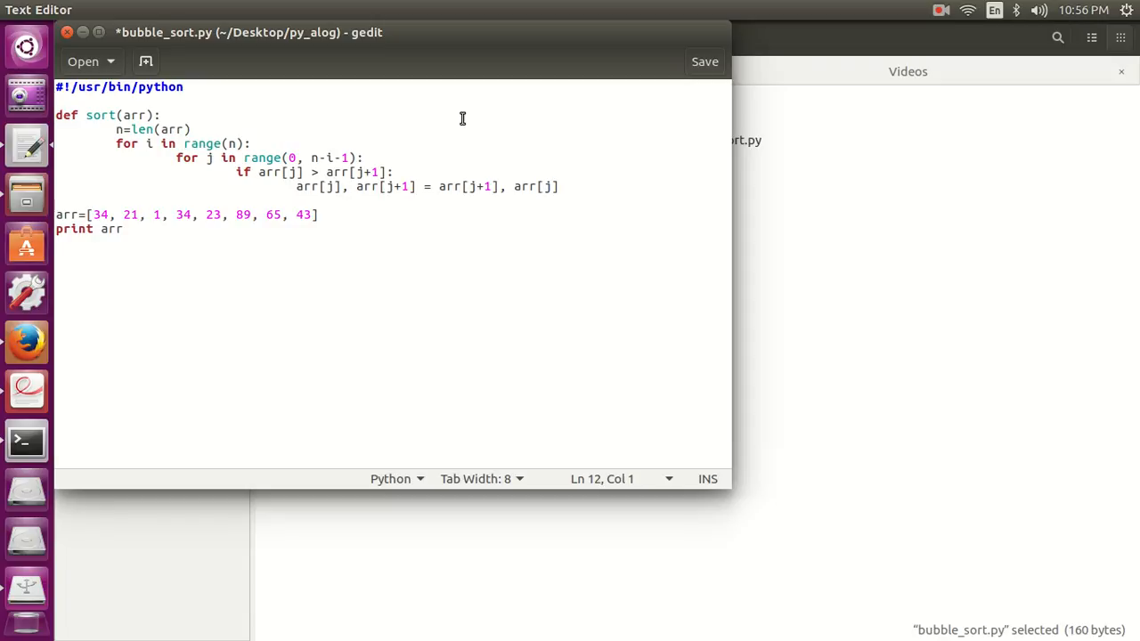
type("sort(arr")
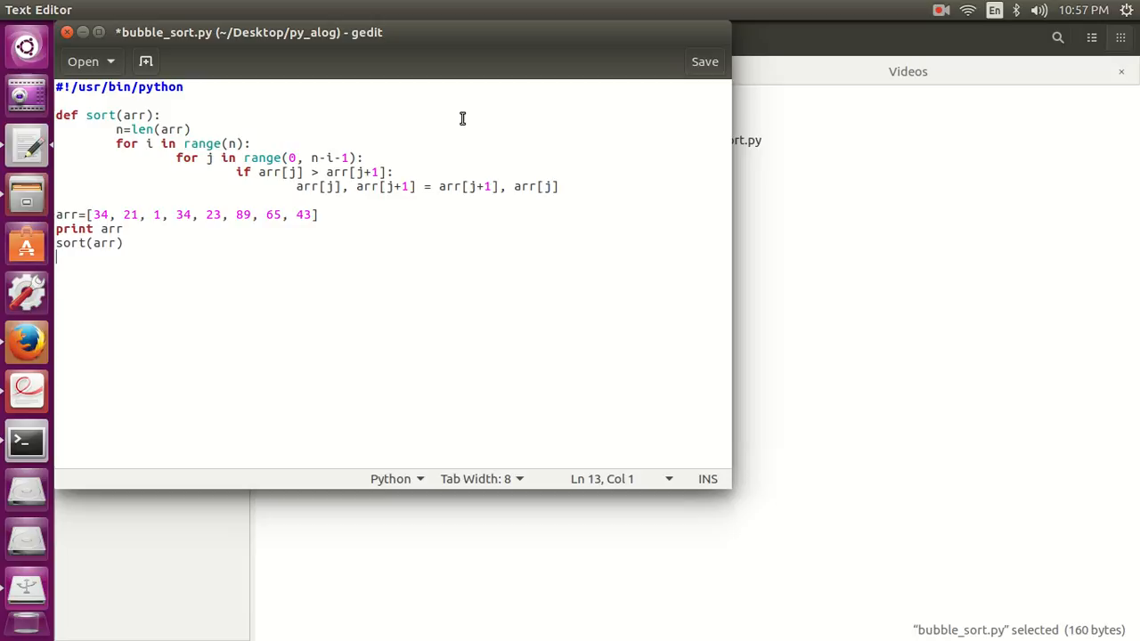
type("print arr")
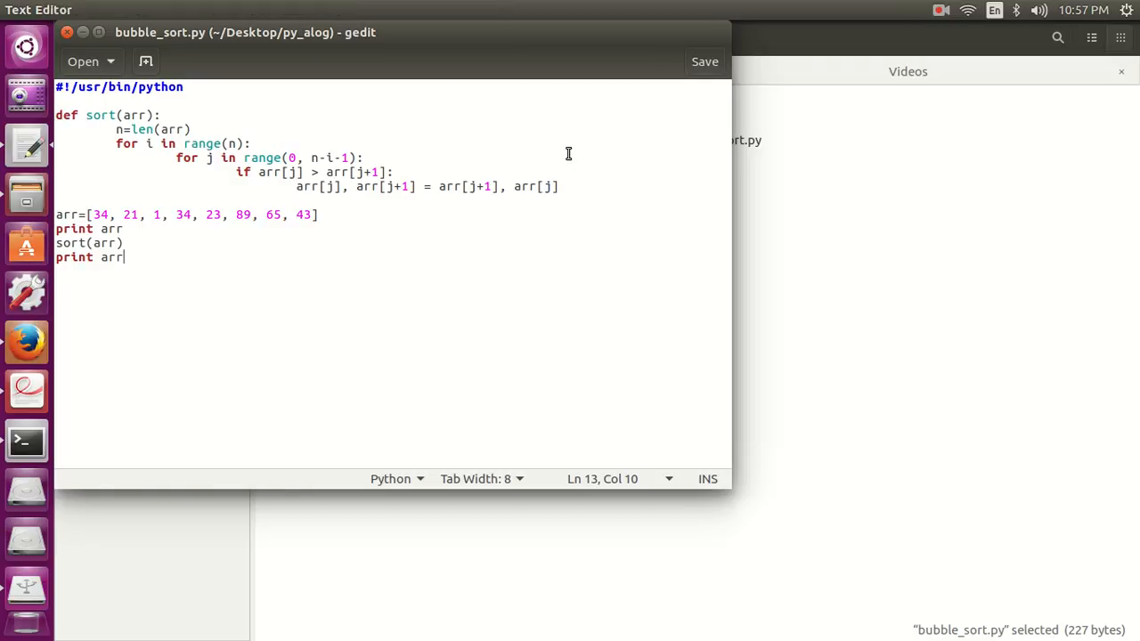
left_click(704, 60)
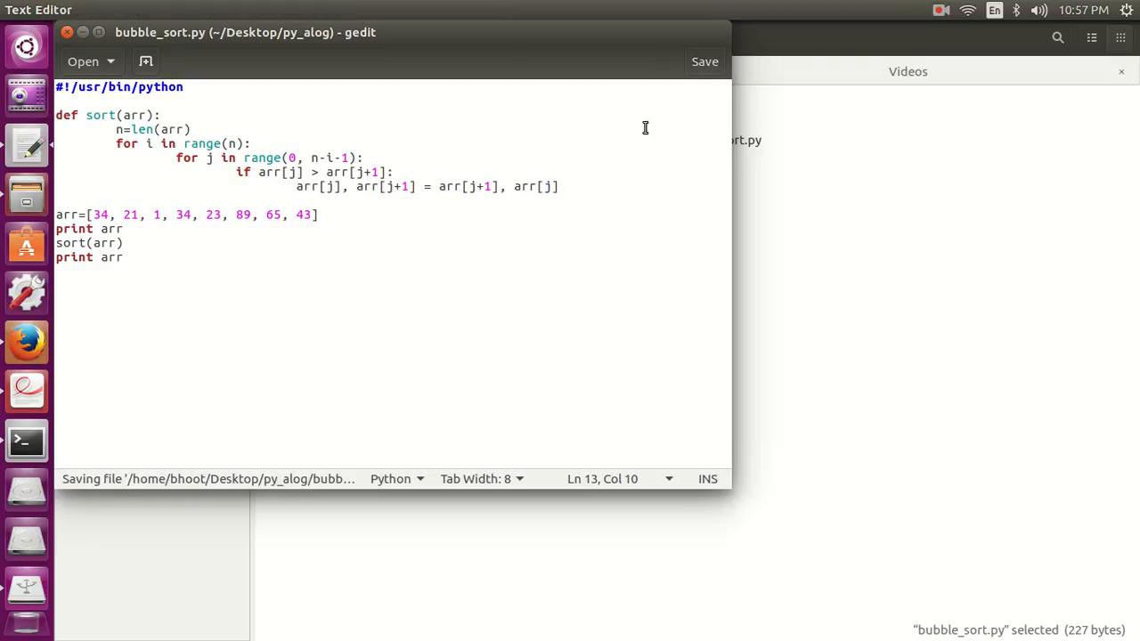
- Run chmod +x and ./bubble_sort.py in a terminal, printing the unsorted and sorted lists
left_click(26, 442)
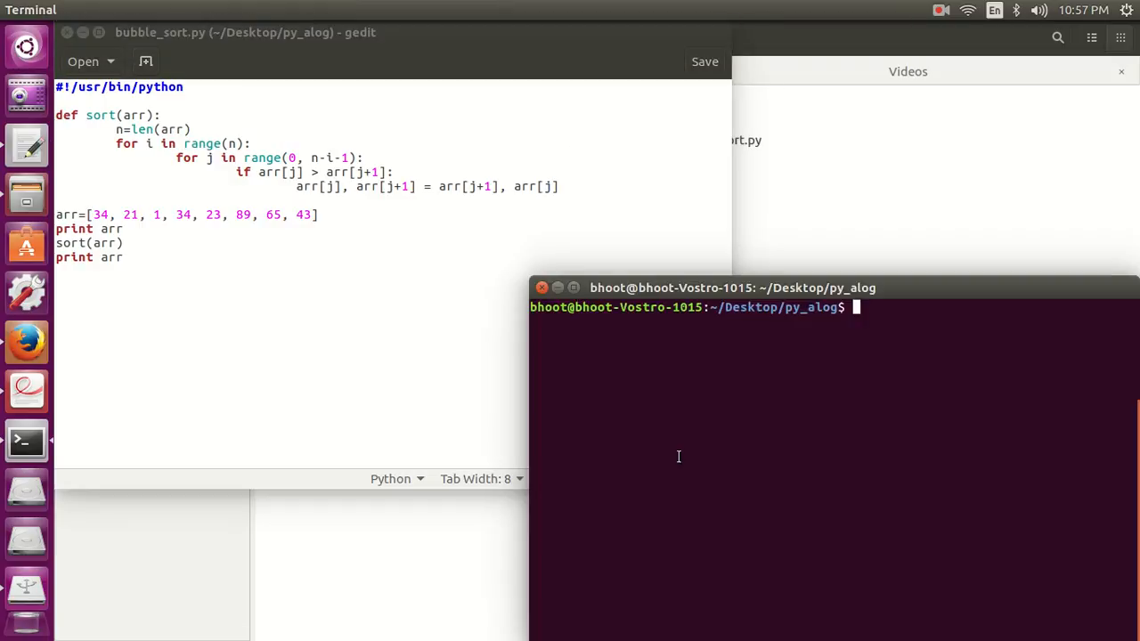
type("chmod +x")
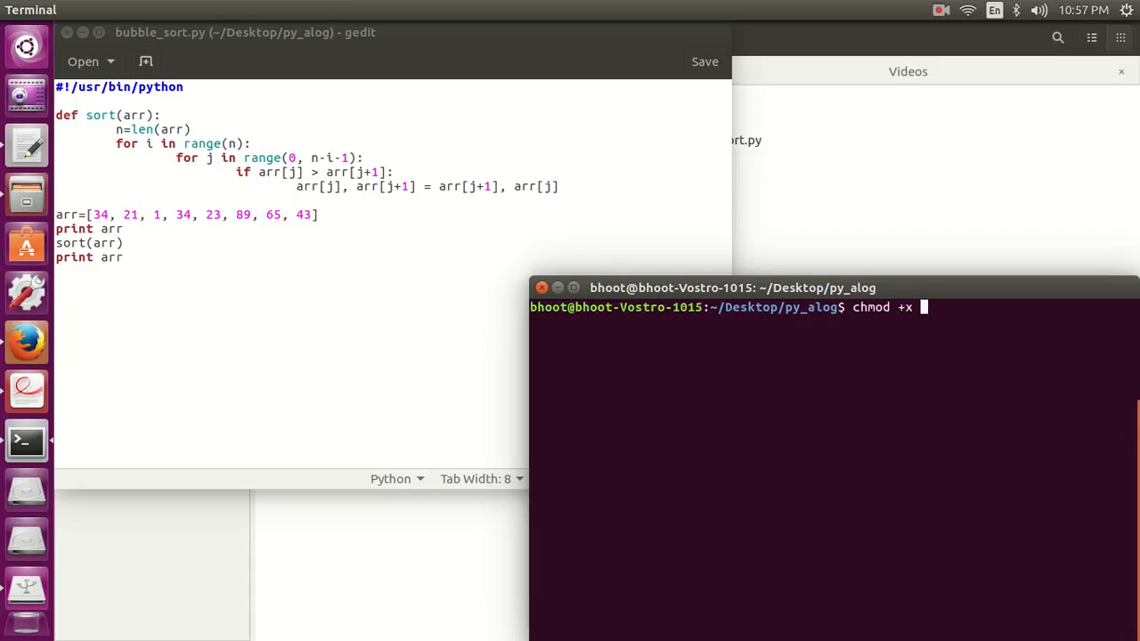
type("bubble_sort.py")
type("./b")
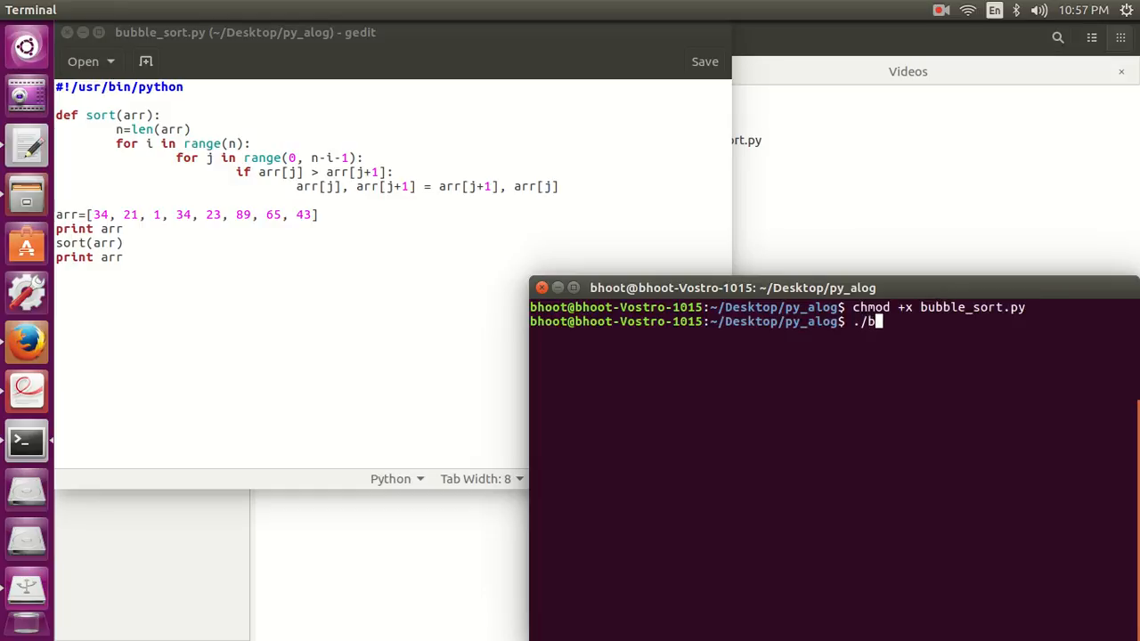
key("Return")
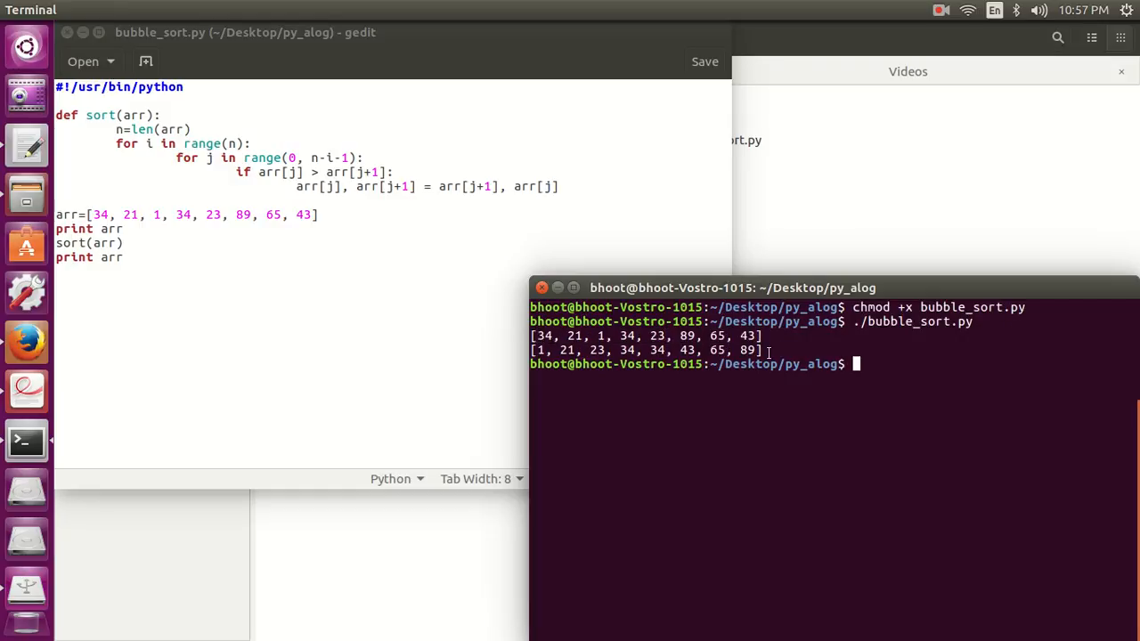
triple_click(641, 350)
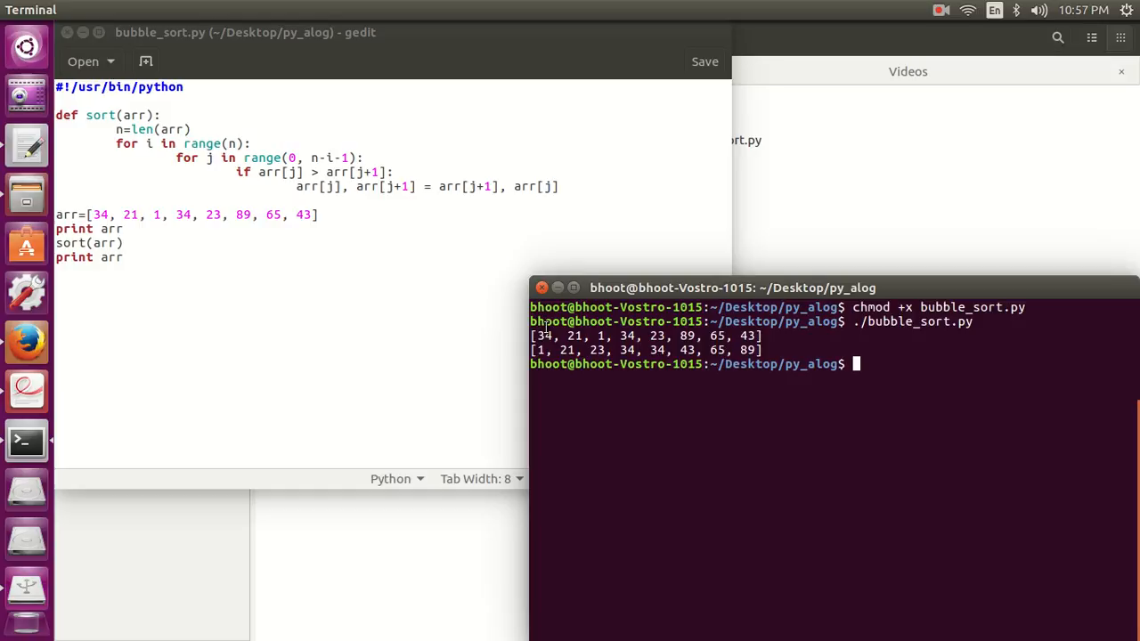
left_click(565, 185)
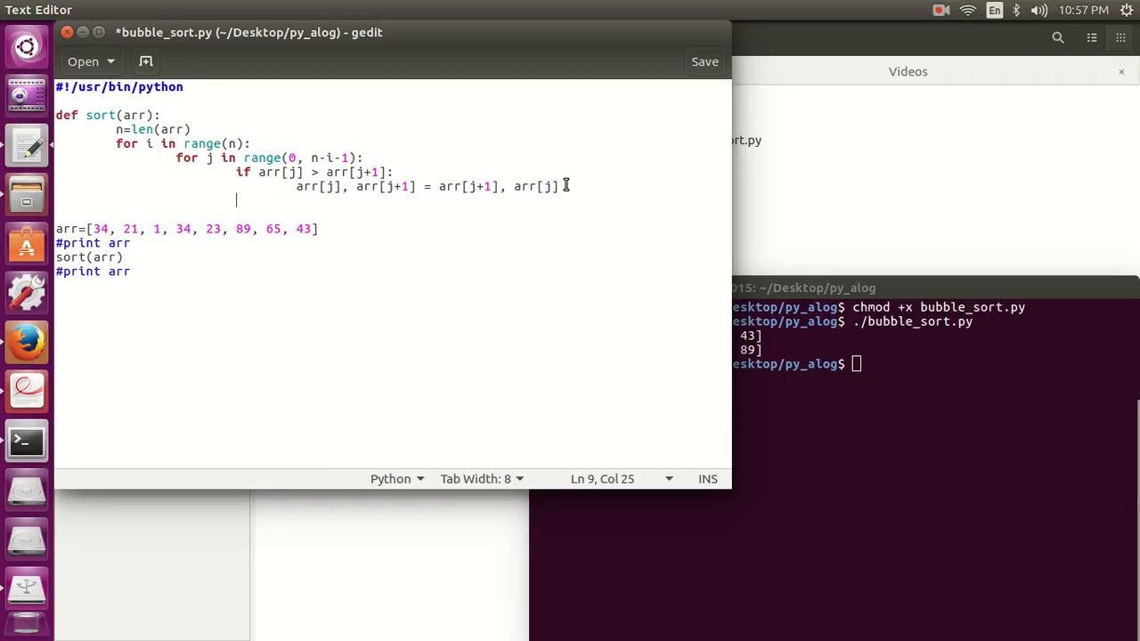
- Print the list inside the loop temporarily, then restore both print arr lines and save
type("prin")
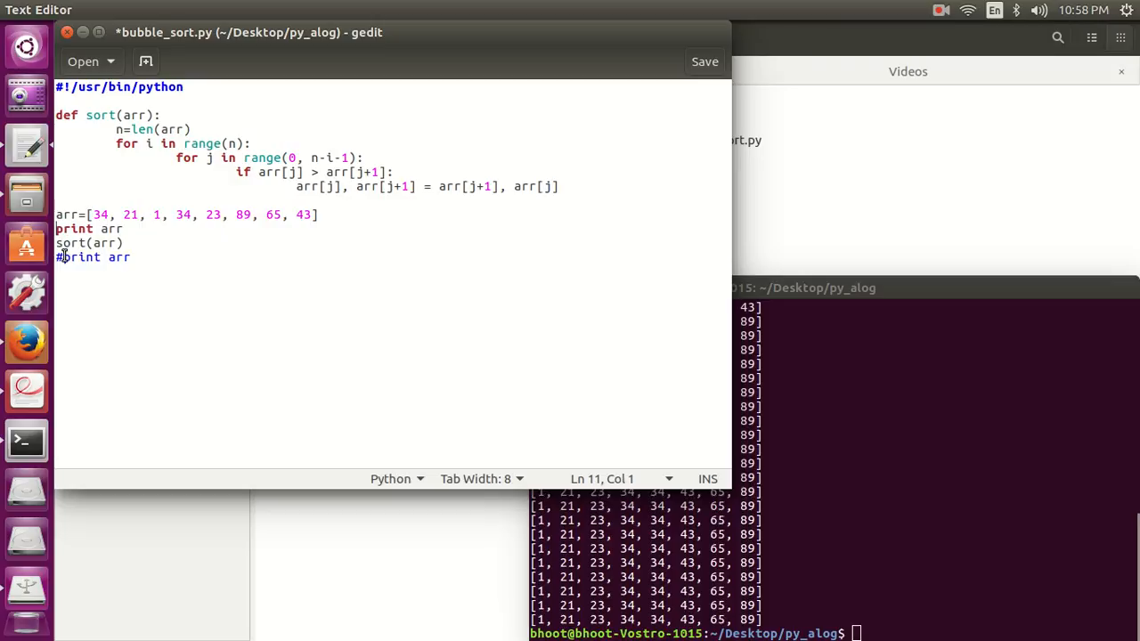
key("ctrl+s")
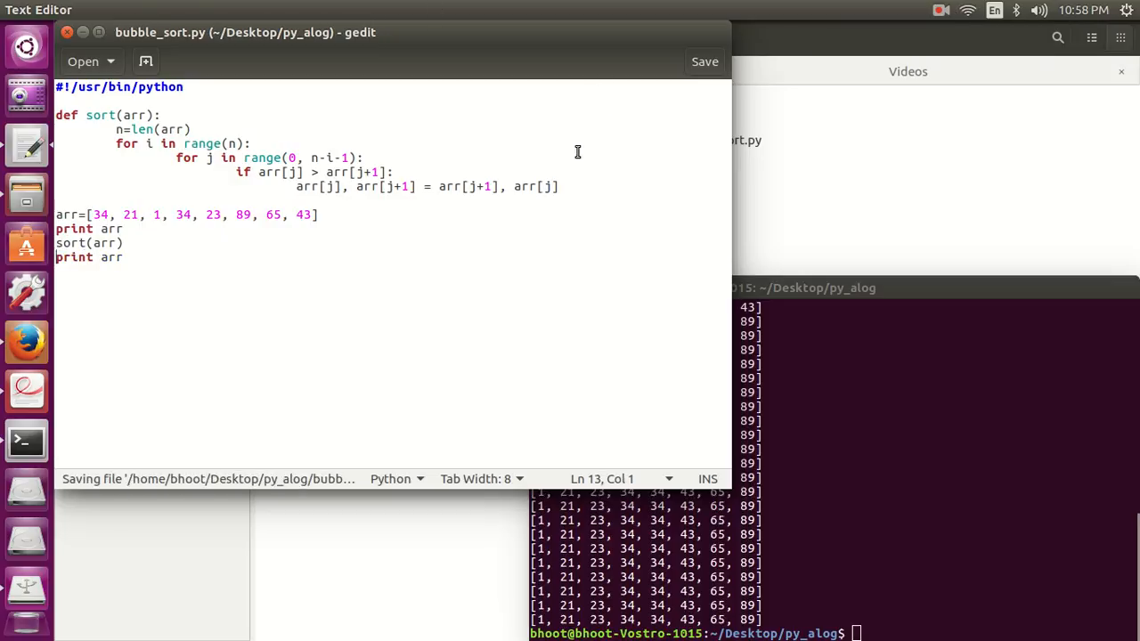
left_click(942, 10)
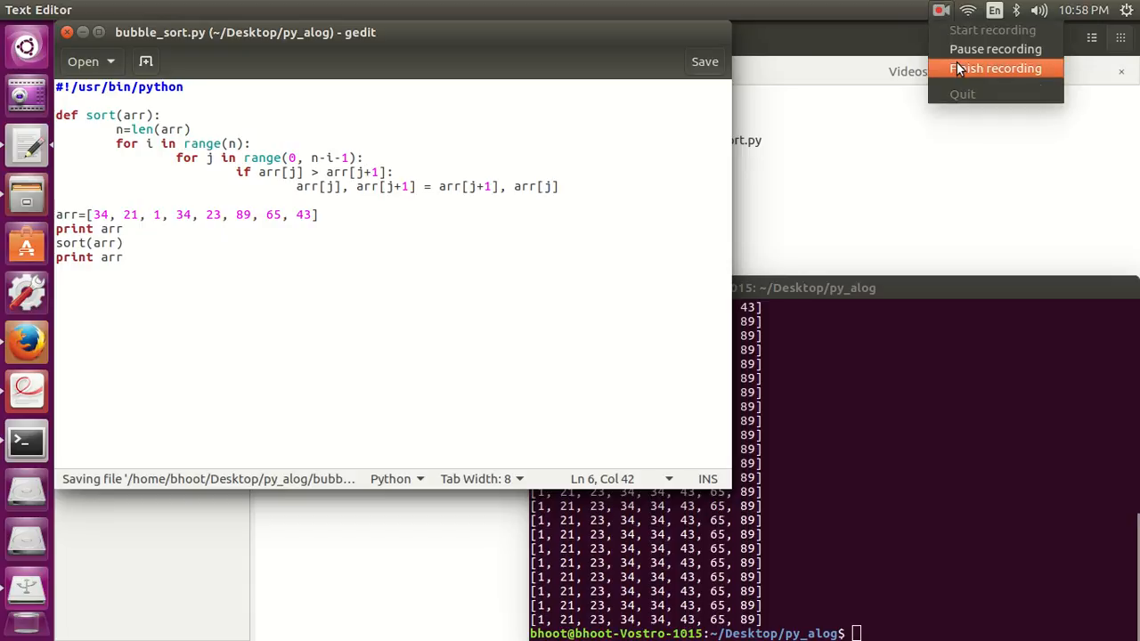